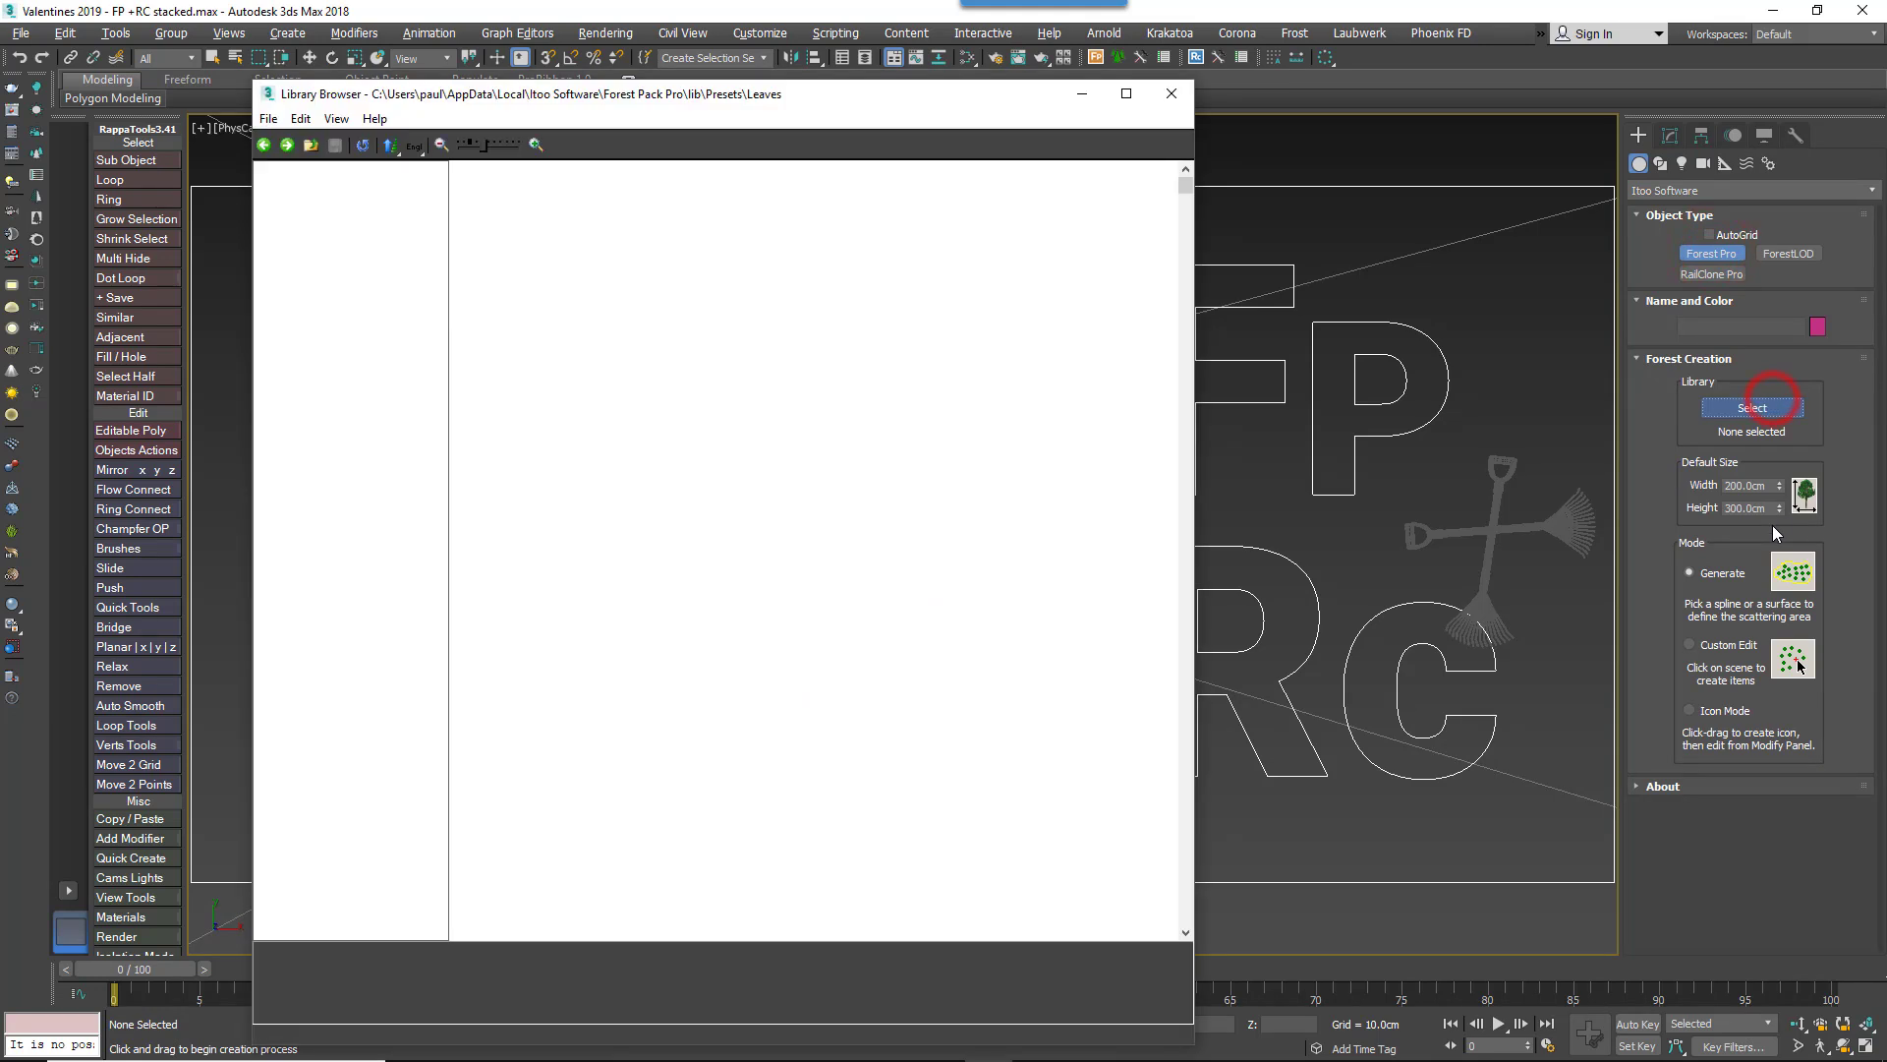
- Choose a leaf preset from the Forest Pro library's Leaves presets for import
click(1752, 407)
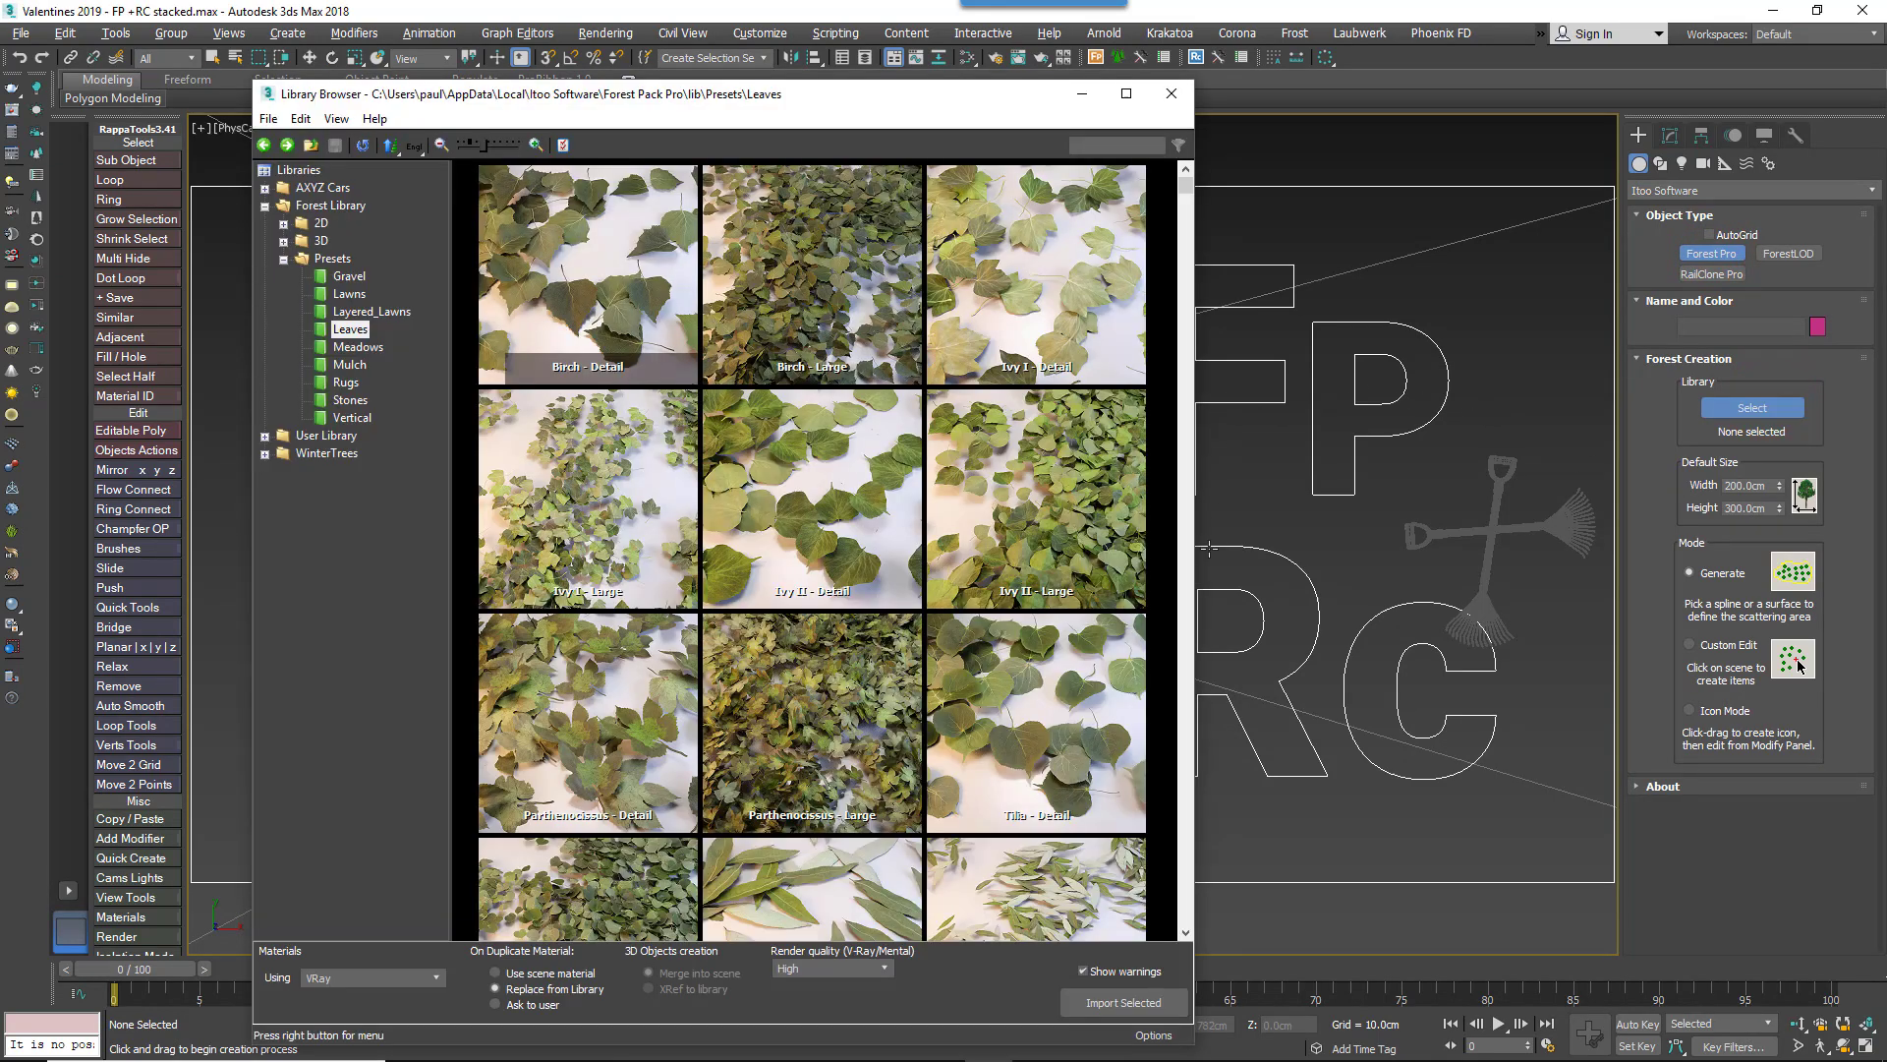
click(1032, 666)
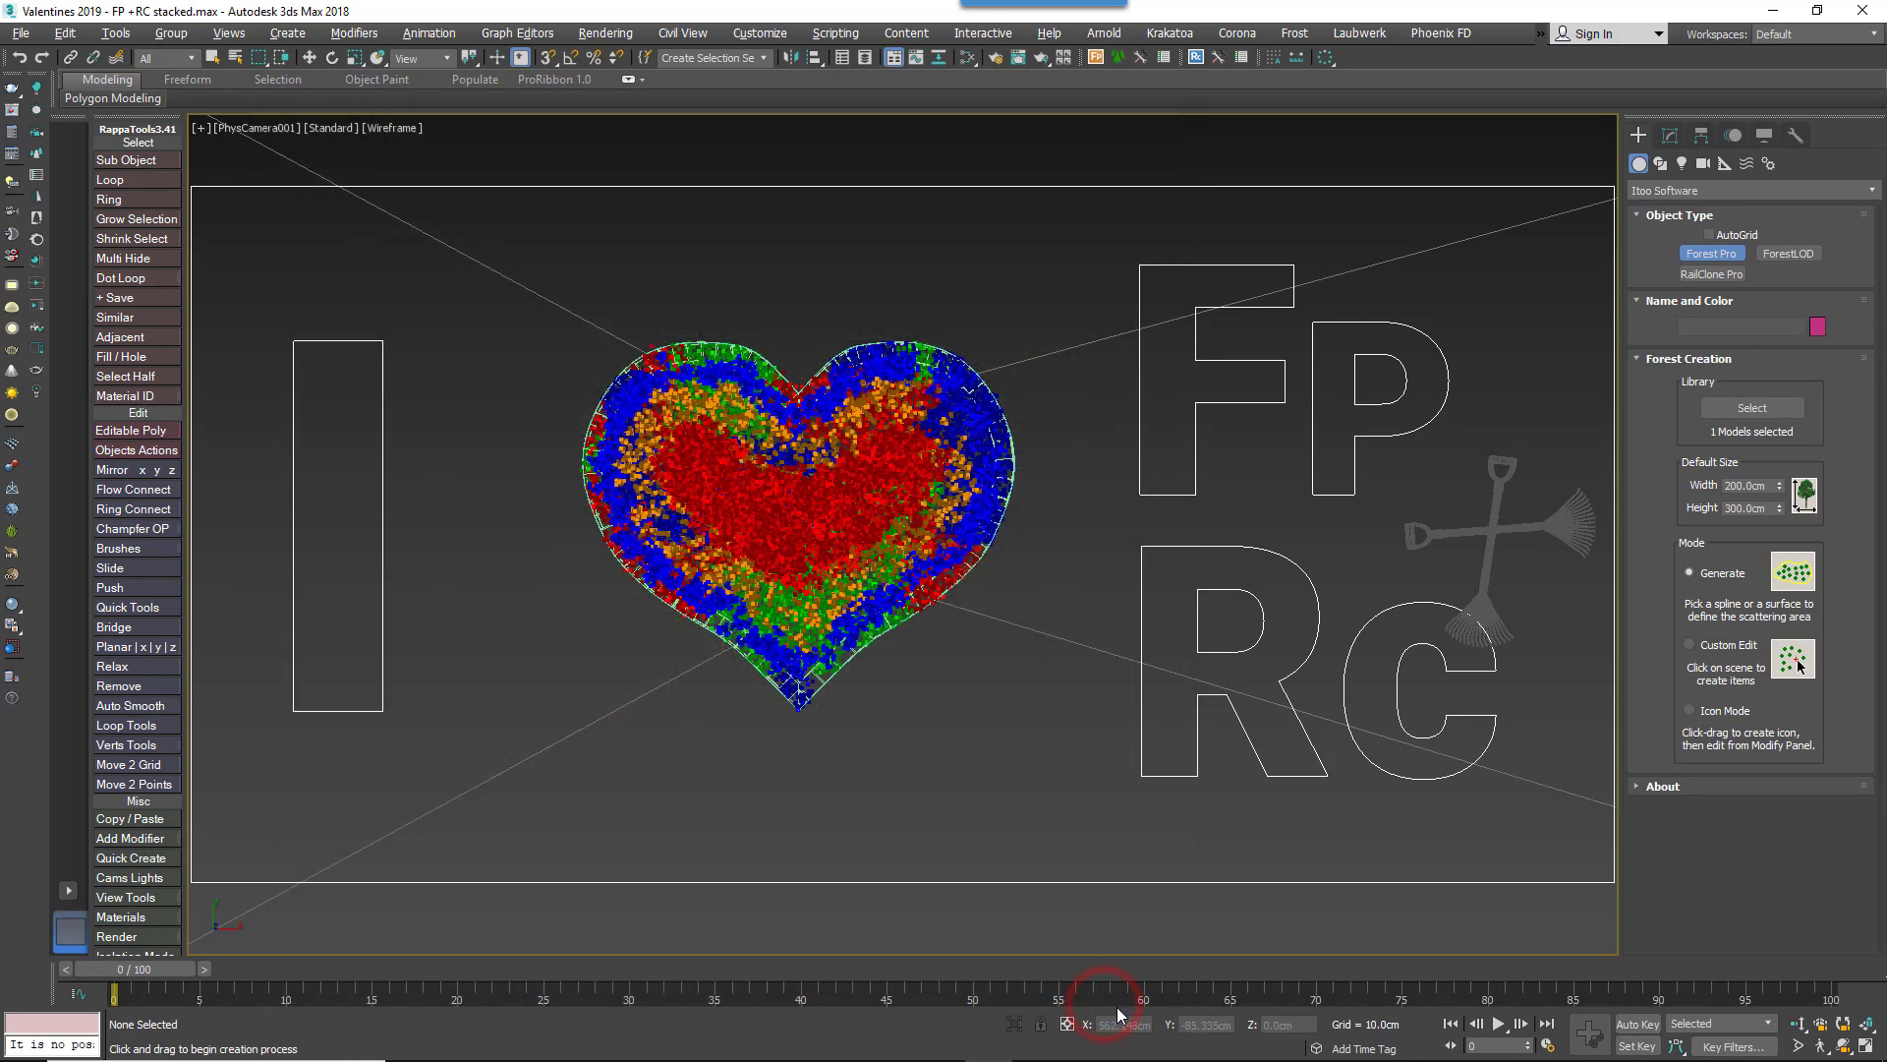
mouse_move(1693, 727)
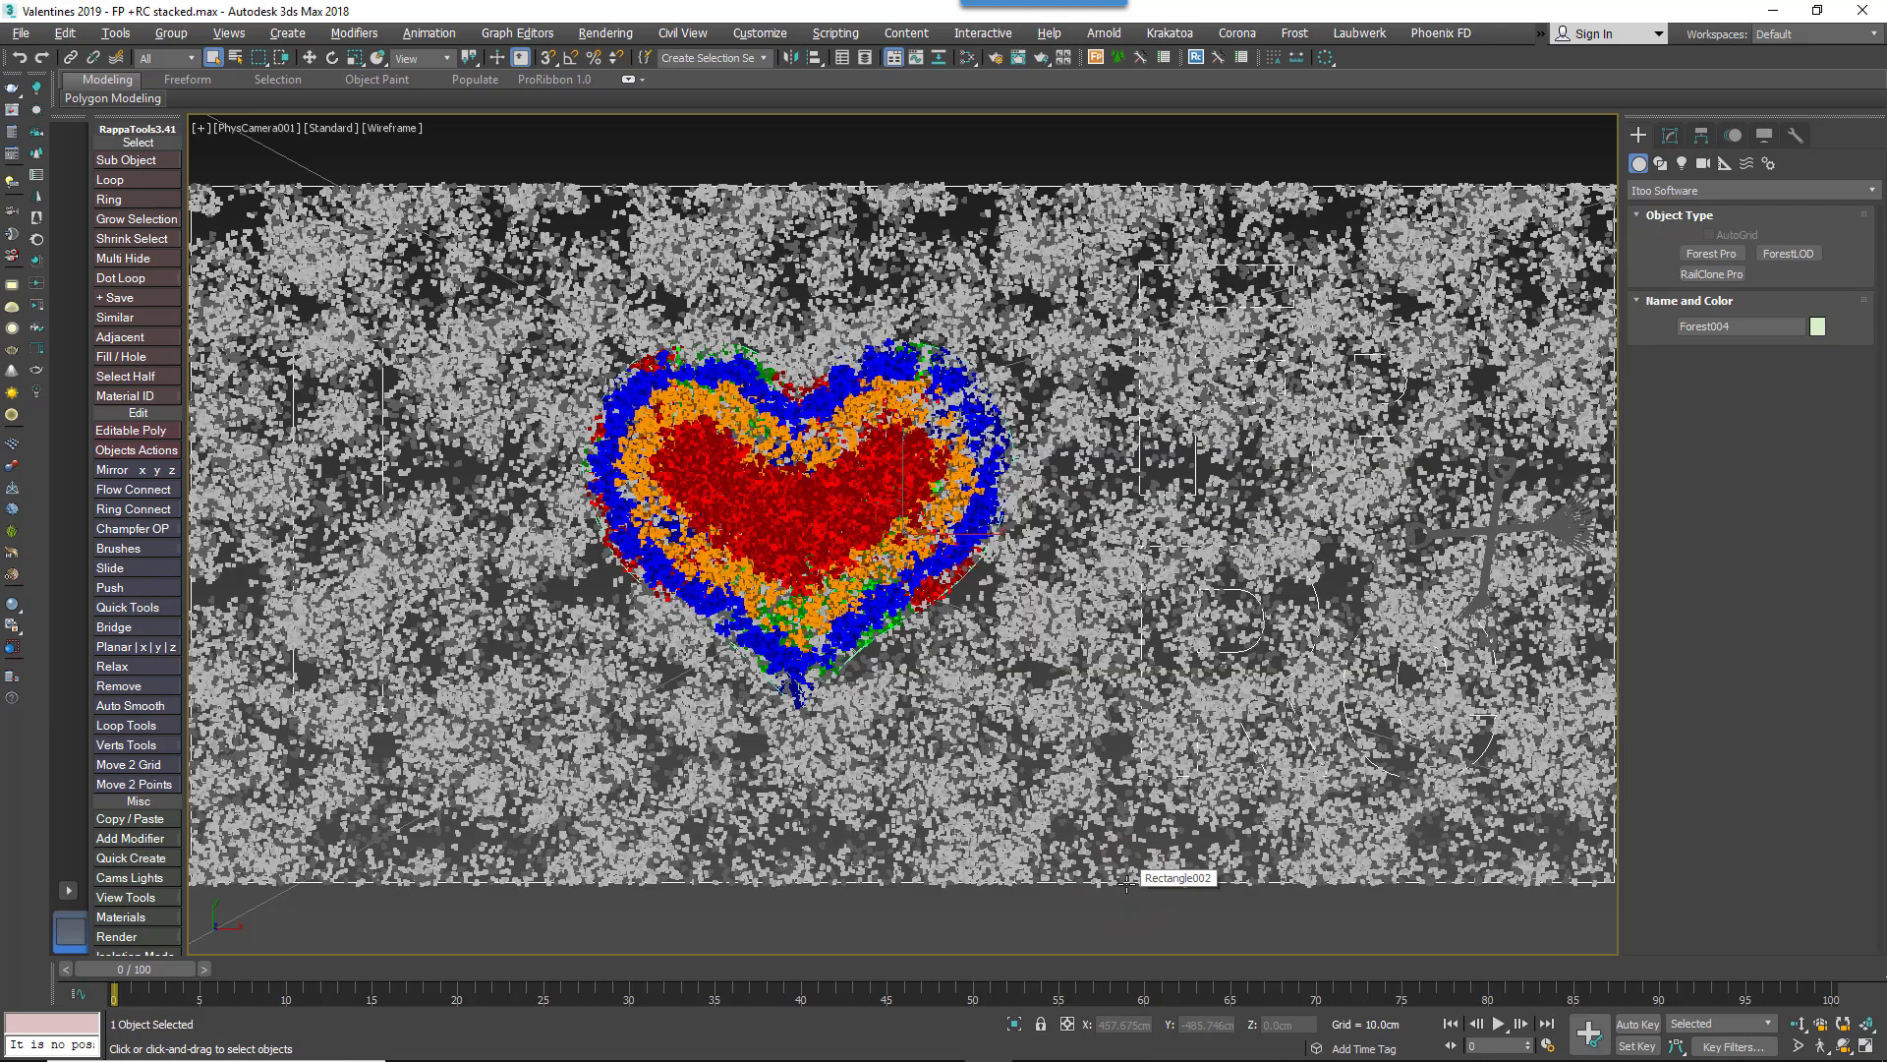
- Show the new forest object's Areas rollout in the Modify panel for the density falloff
click(1671, 136)
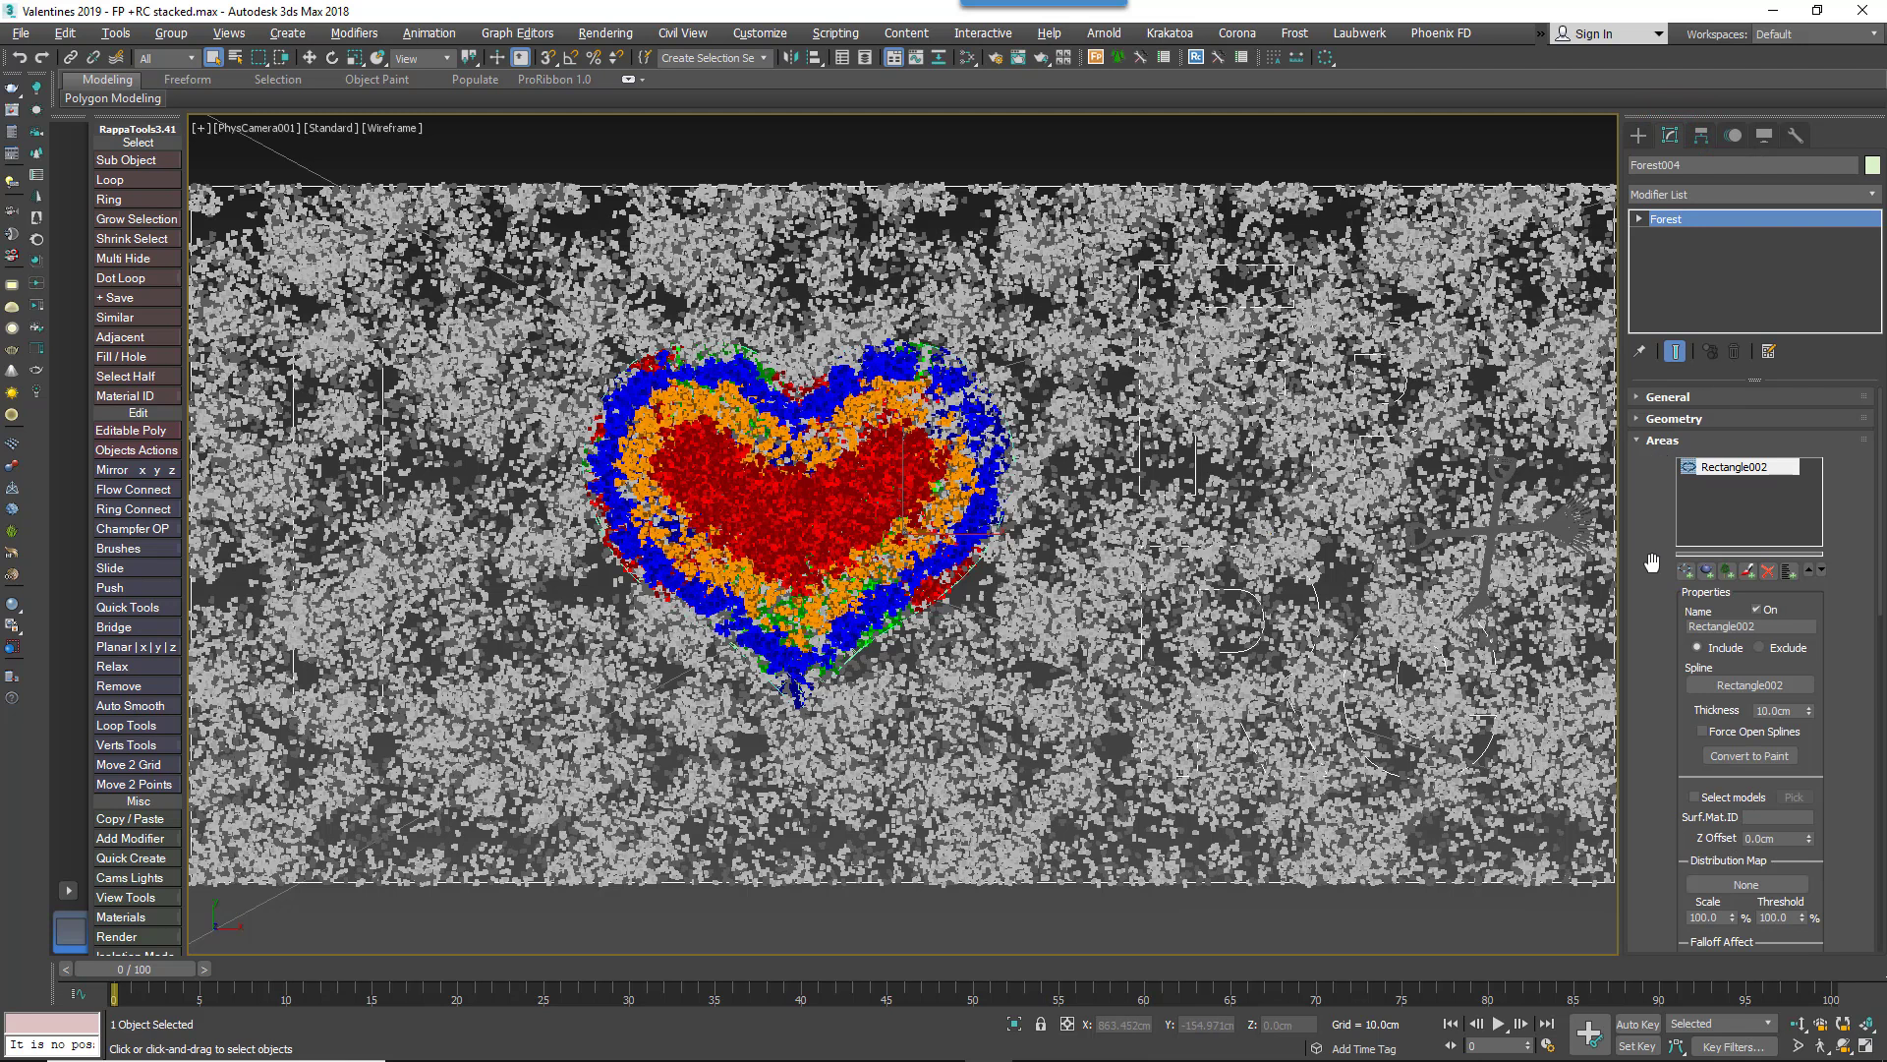
click(1740, 426)
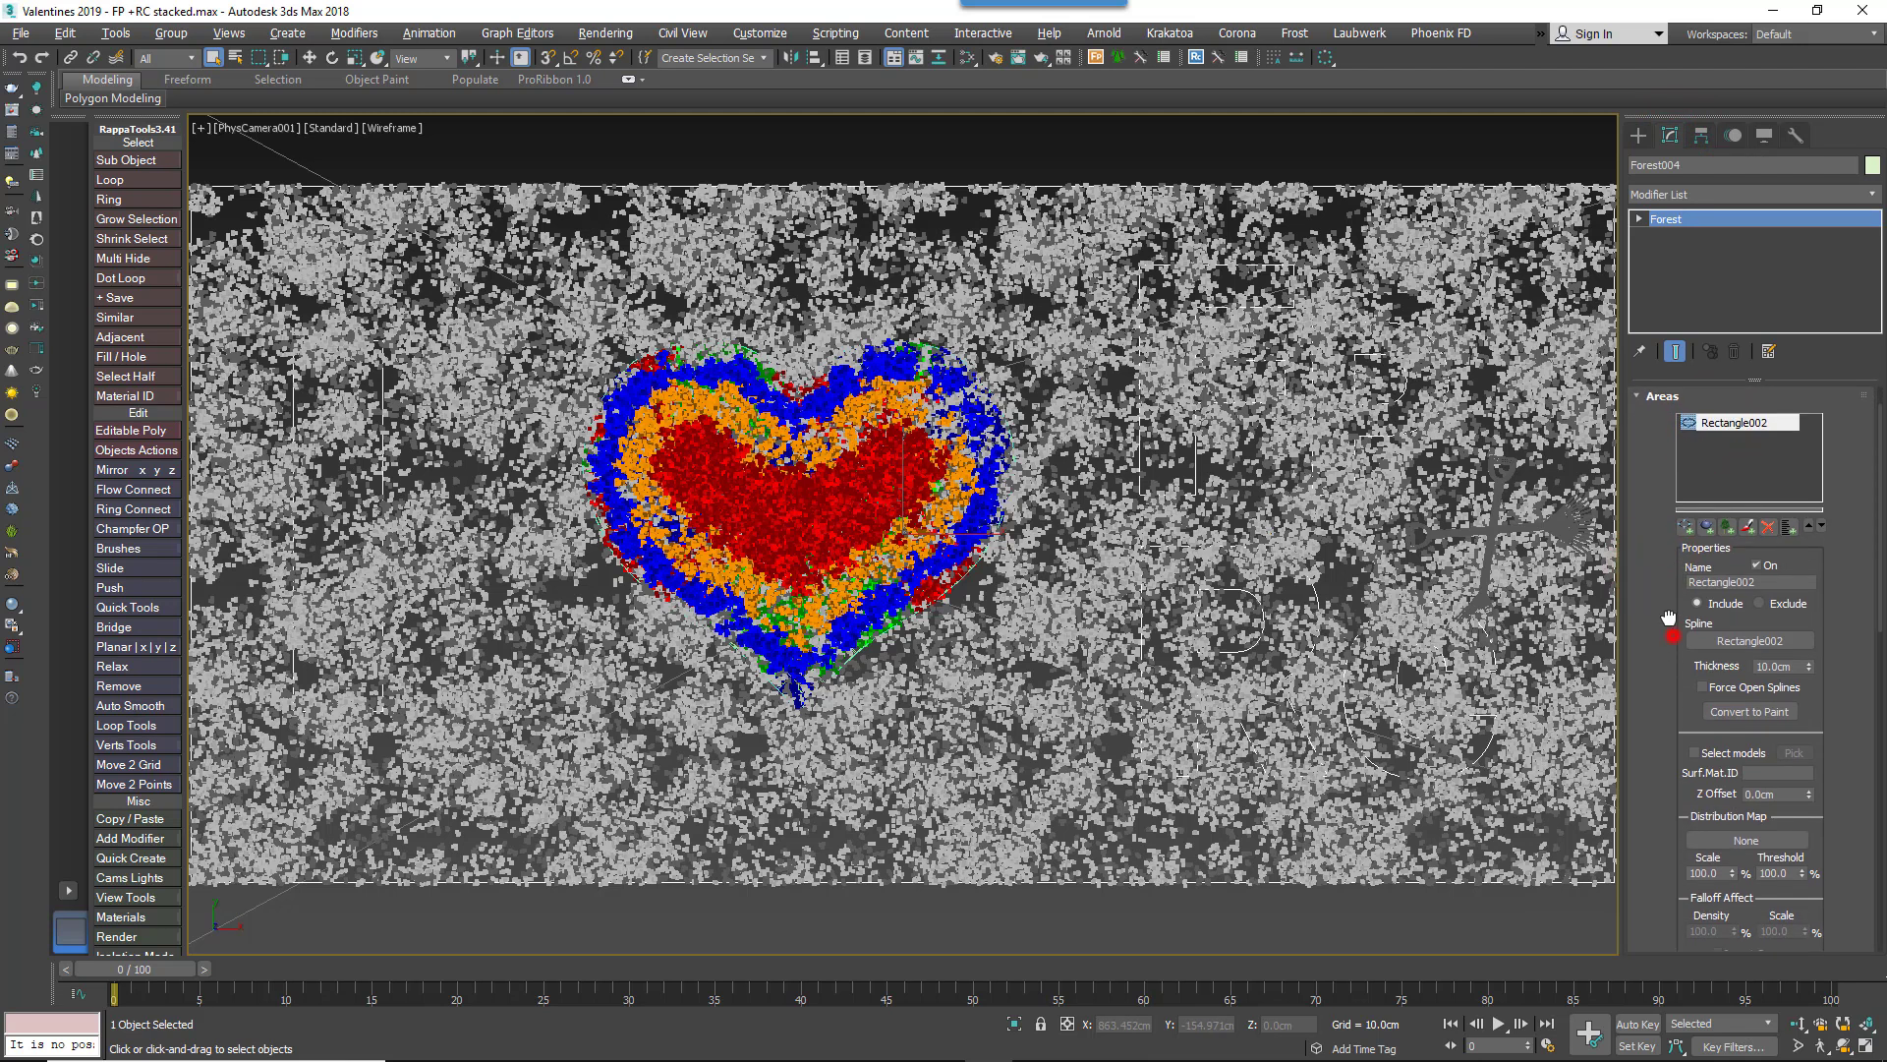
scroll(down, 3)
text(200)
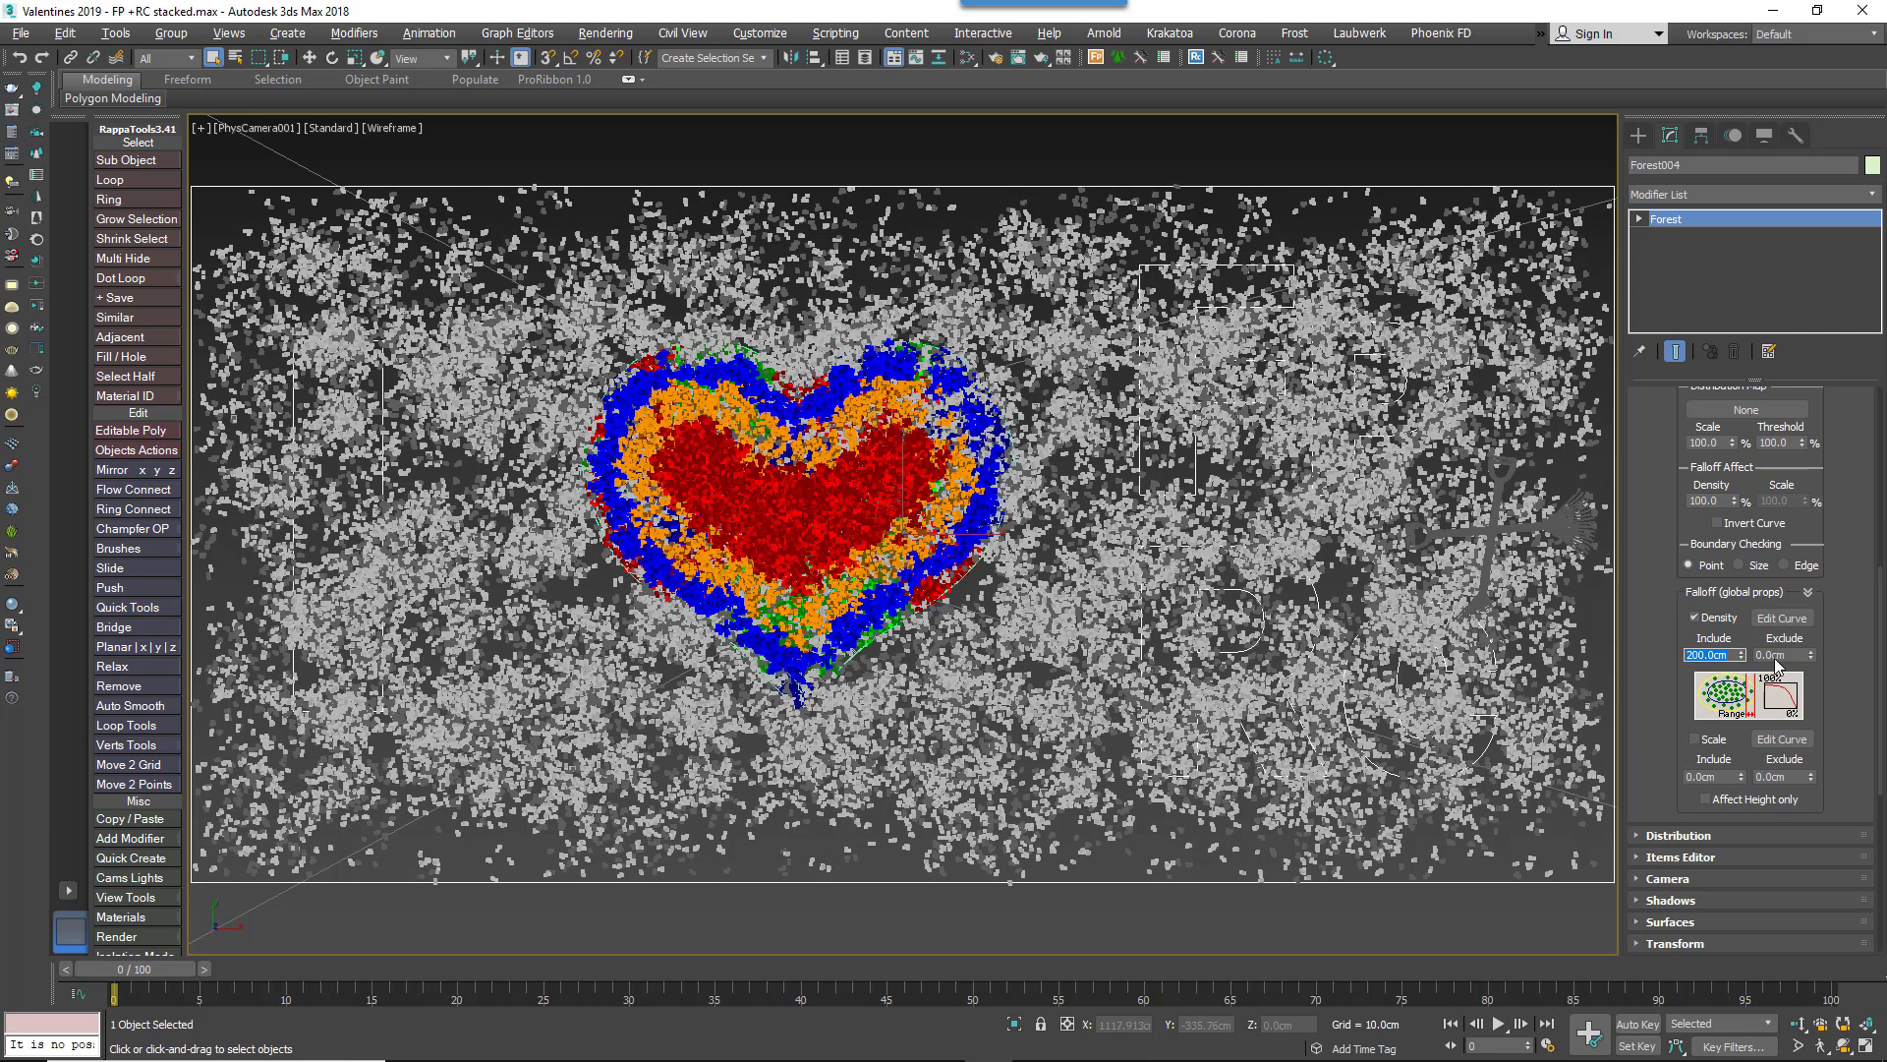
- Bring up the Area Density Falloff curve for the rectangle area
click(1781, 618)
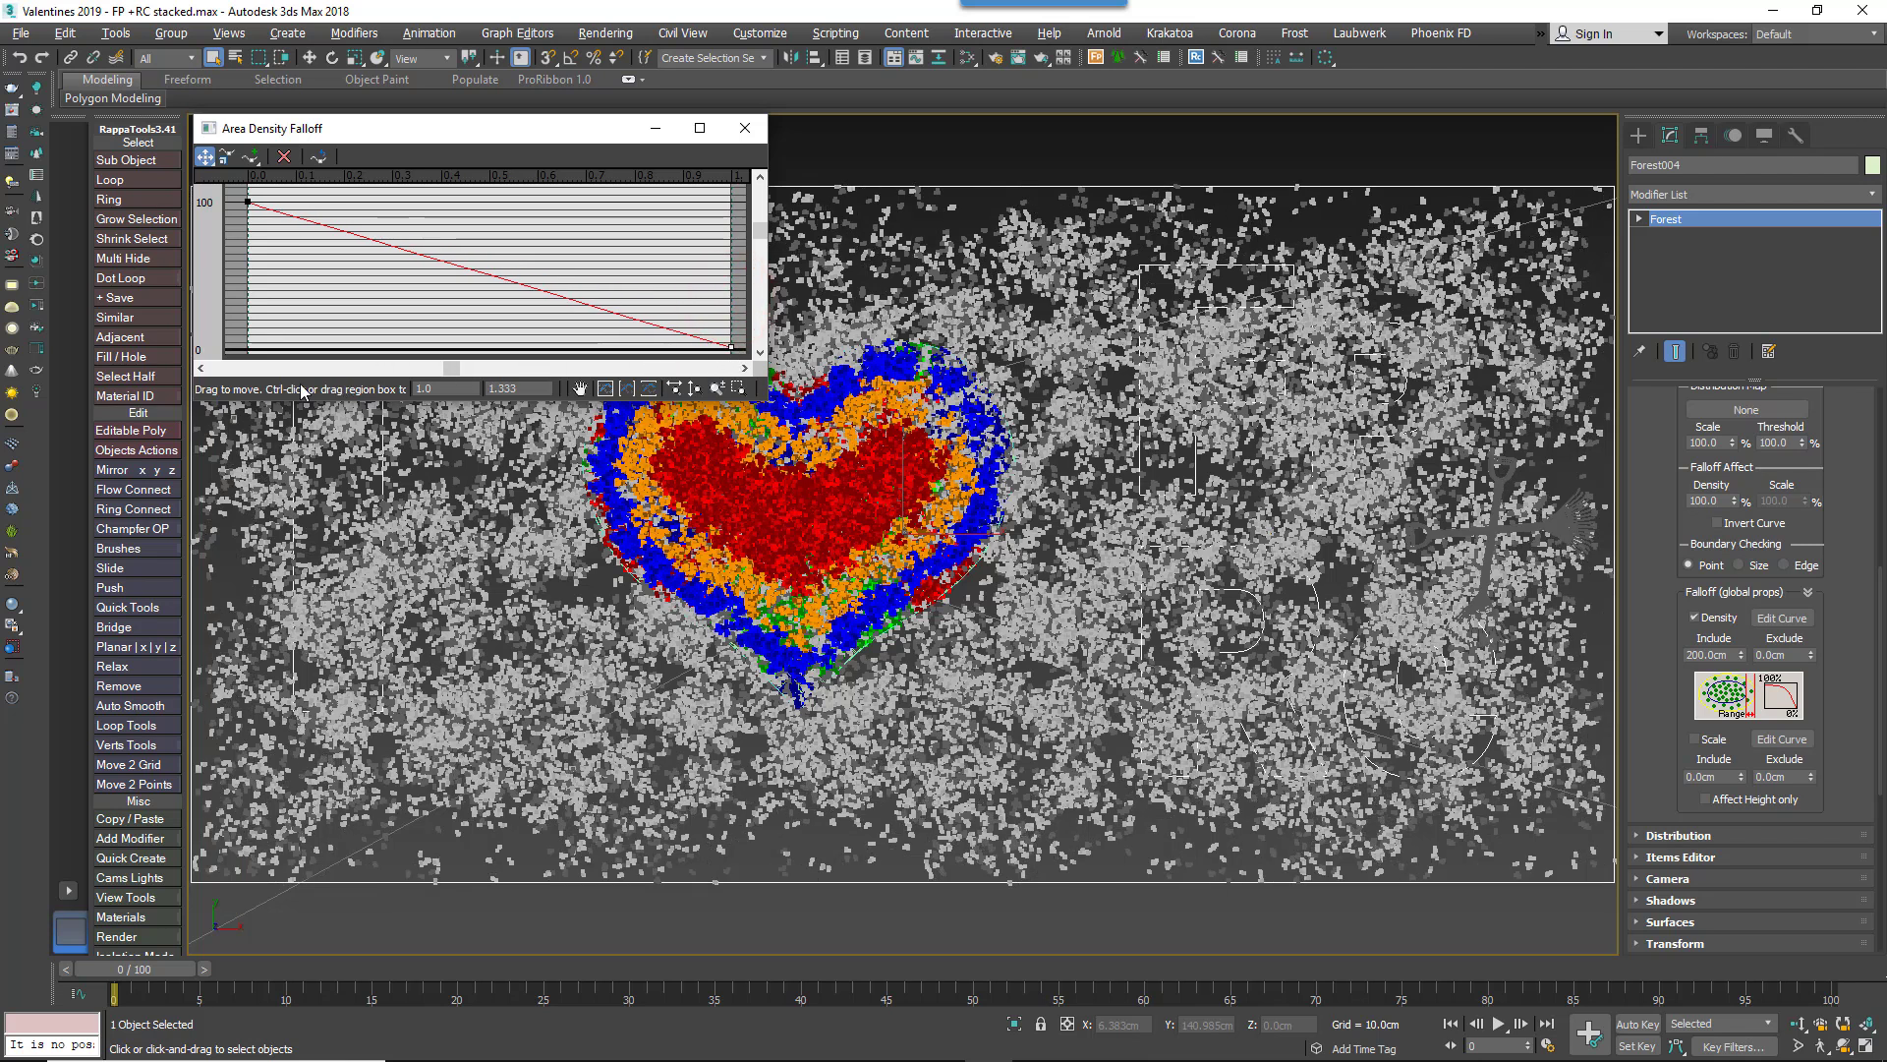
mouse_move(267, 270)
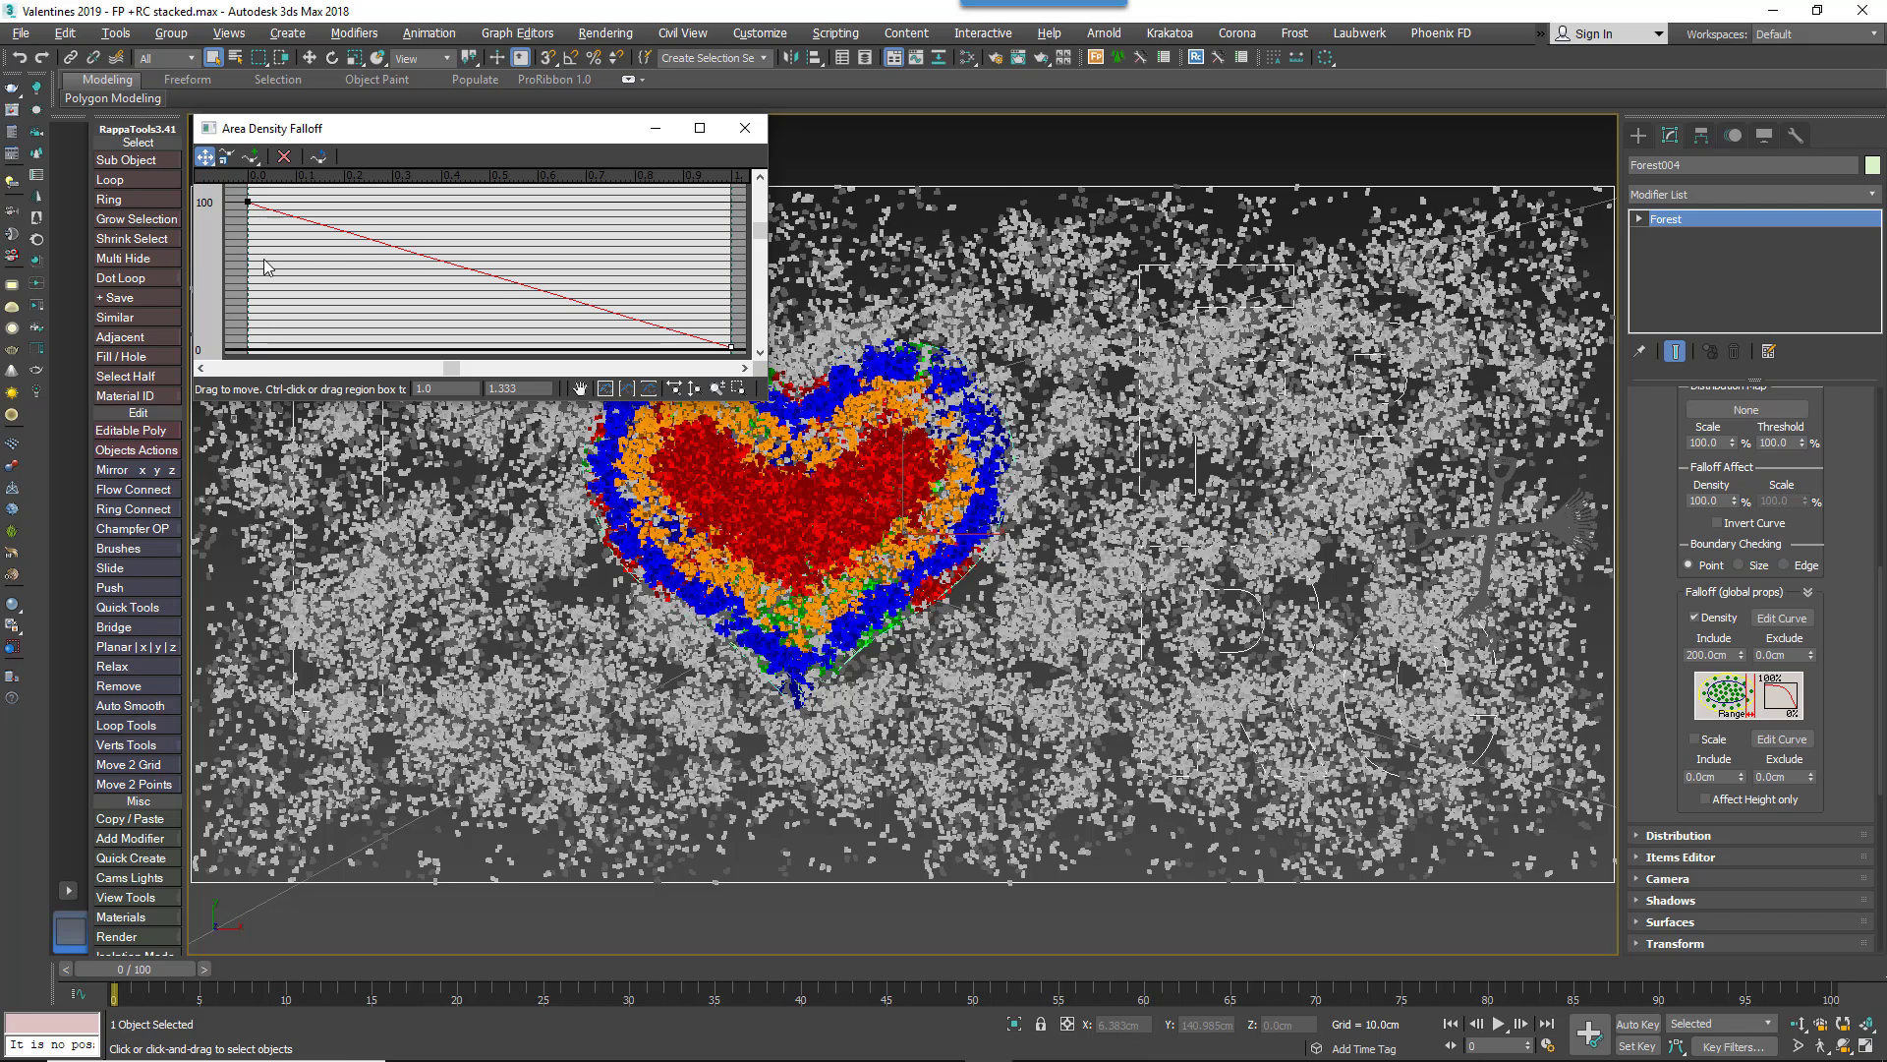
mouse_move(729, 354)
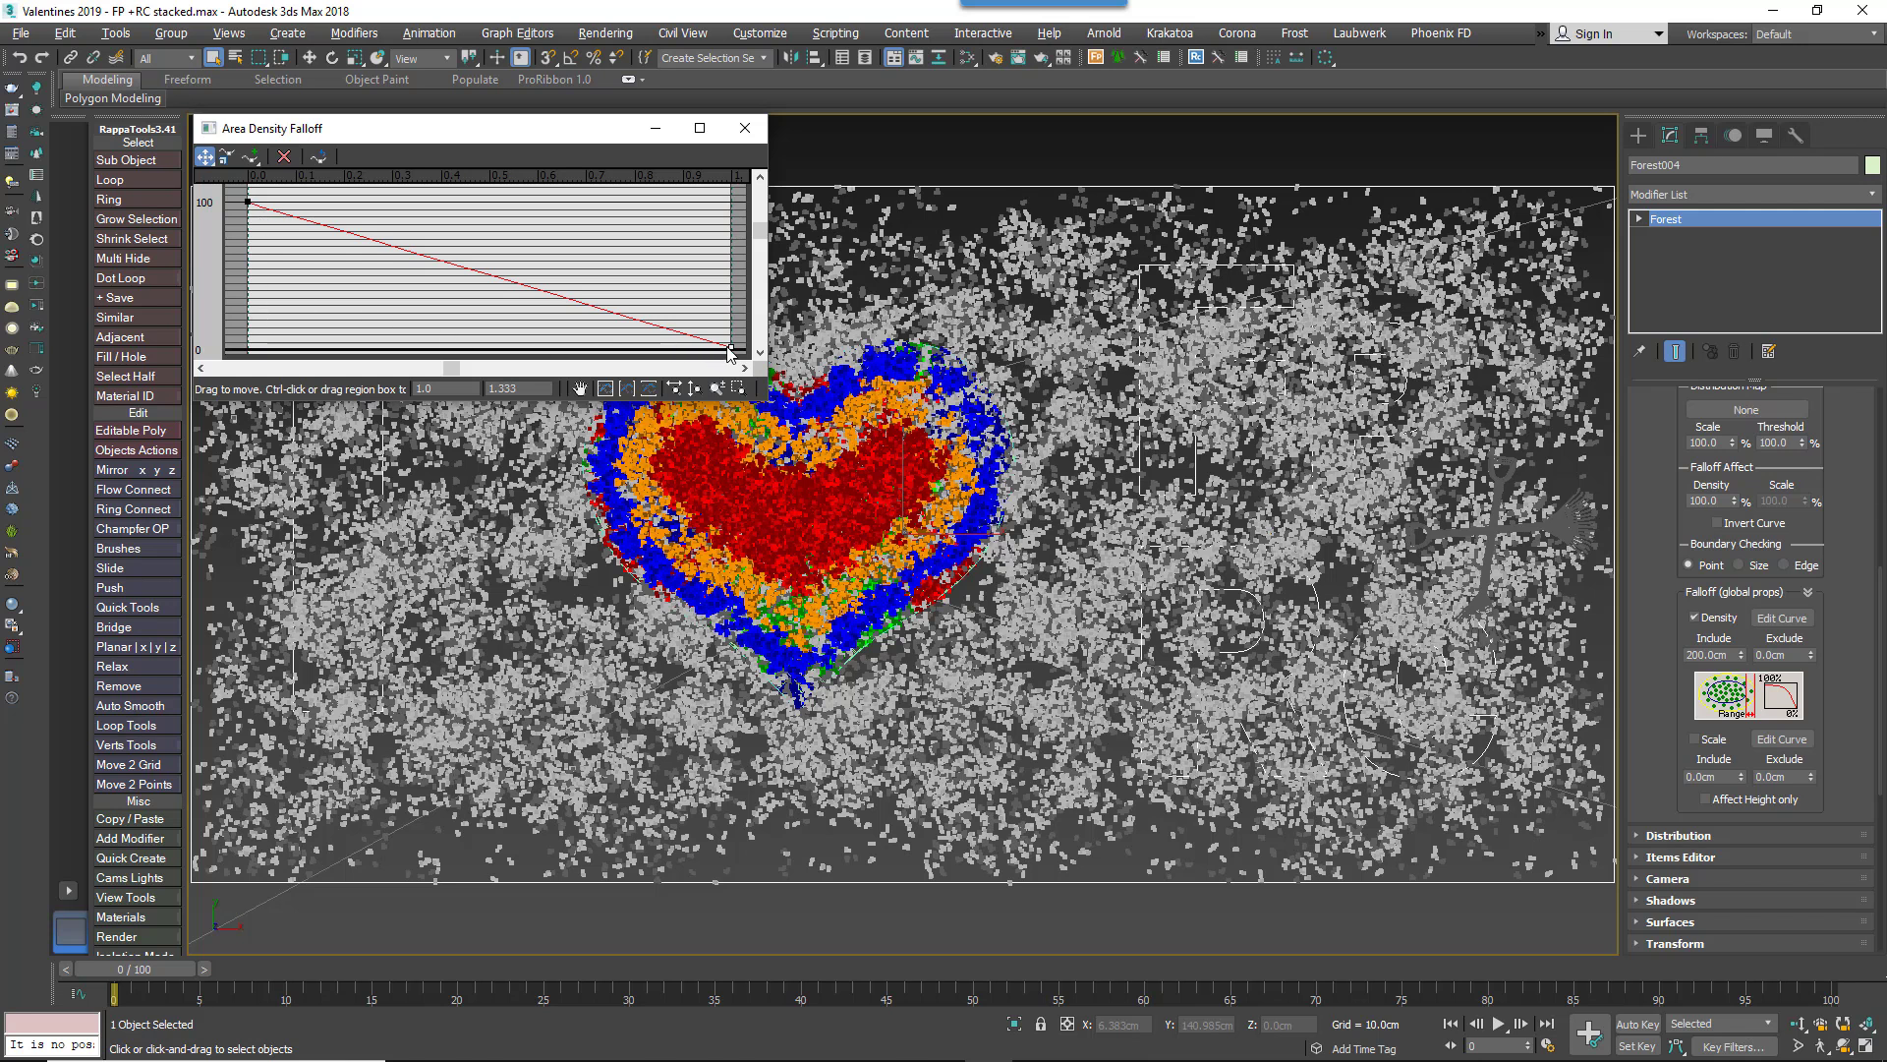
mouse_move(840, 879)
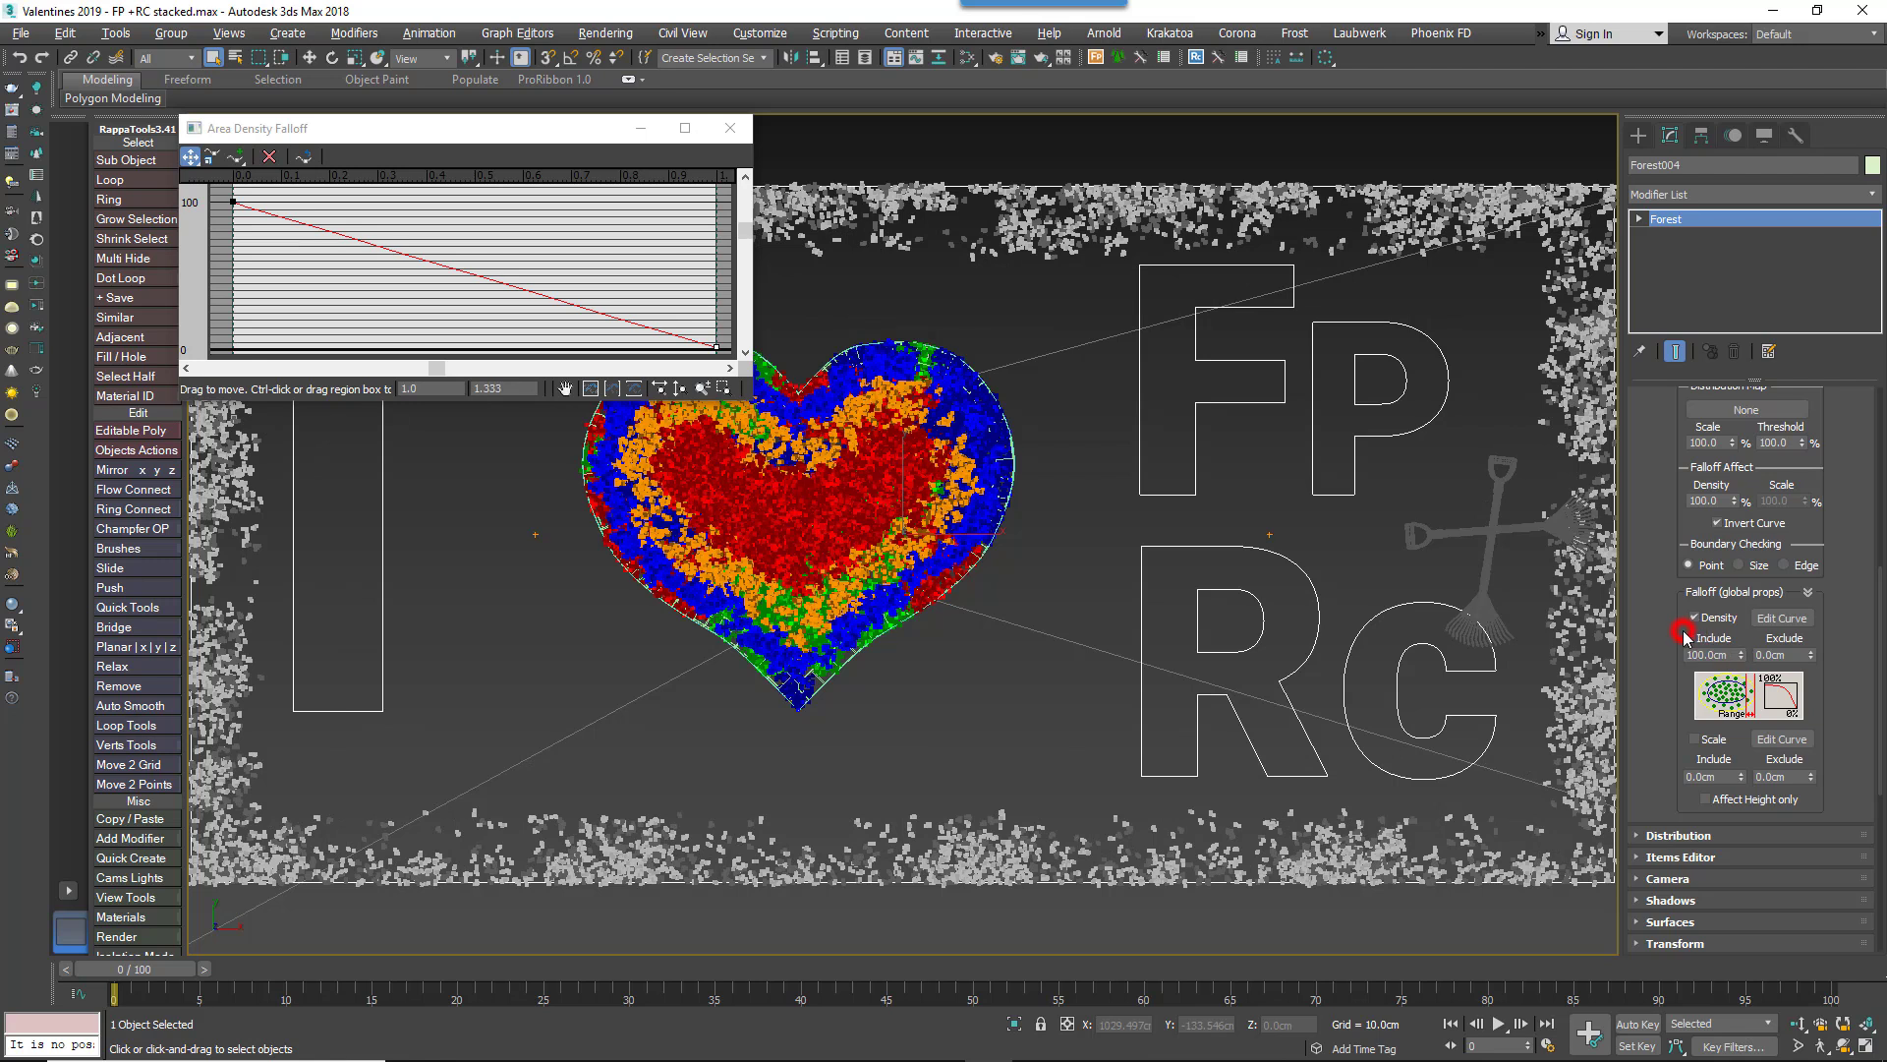
- Raise the falloff curve's end point slightly so a few leaves reach the frame interior
click(1695, 615)
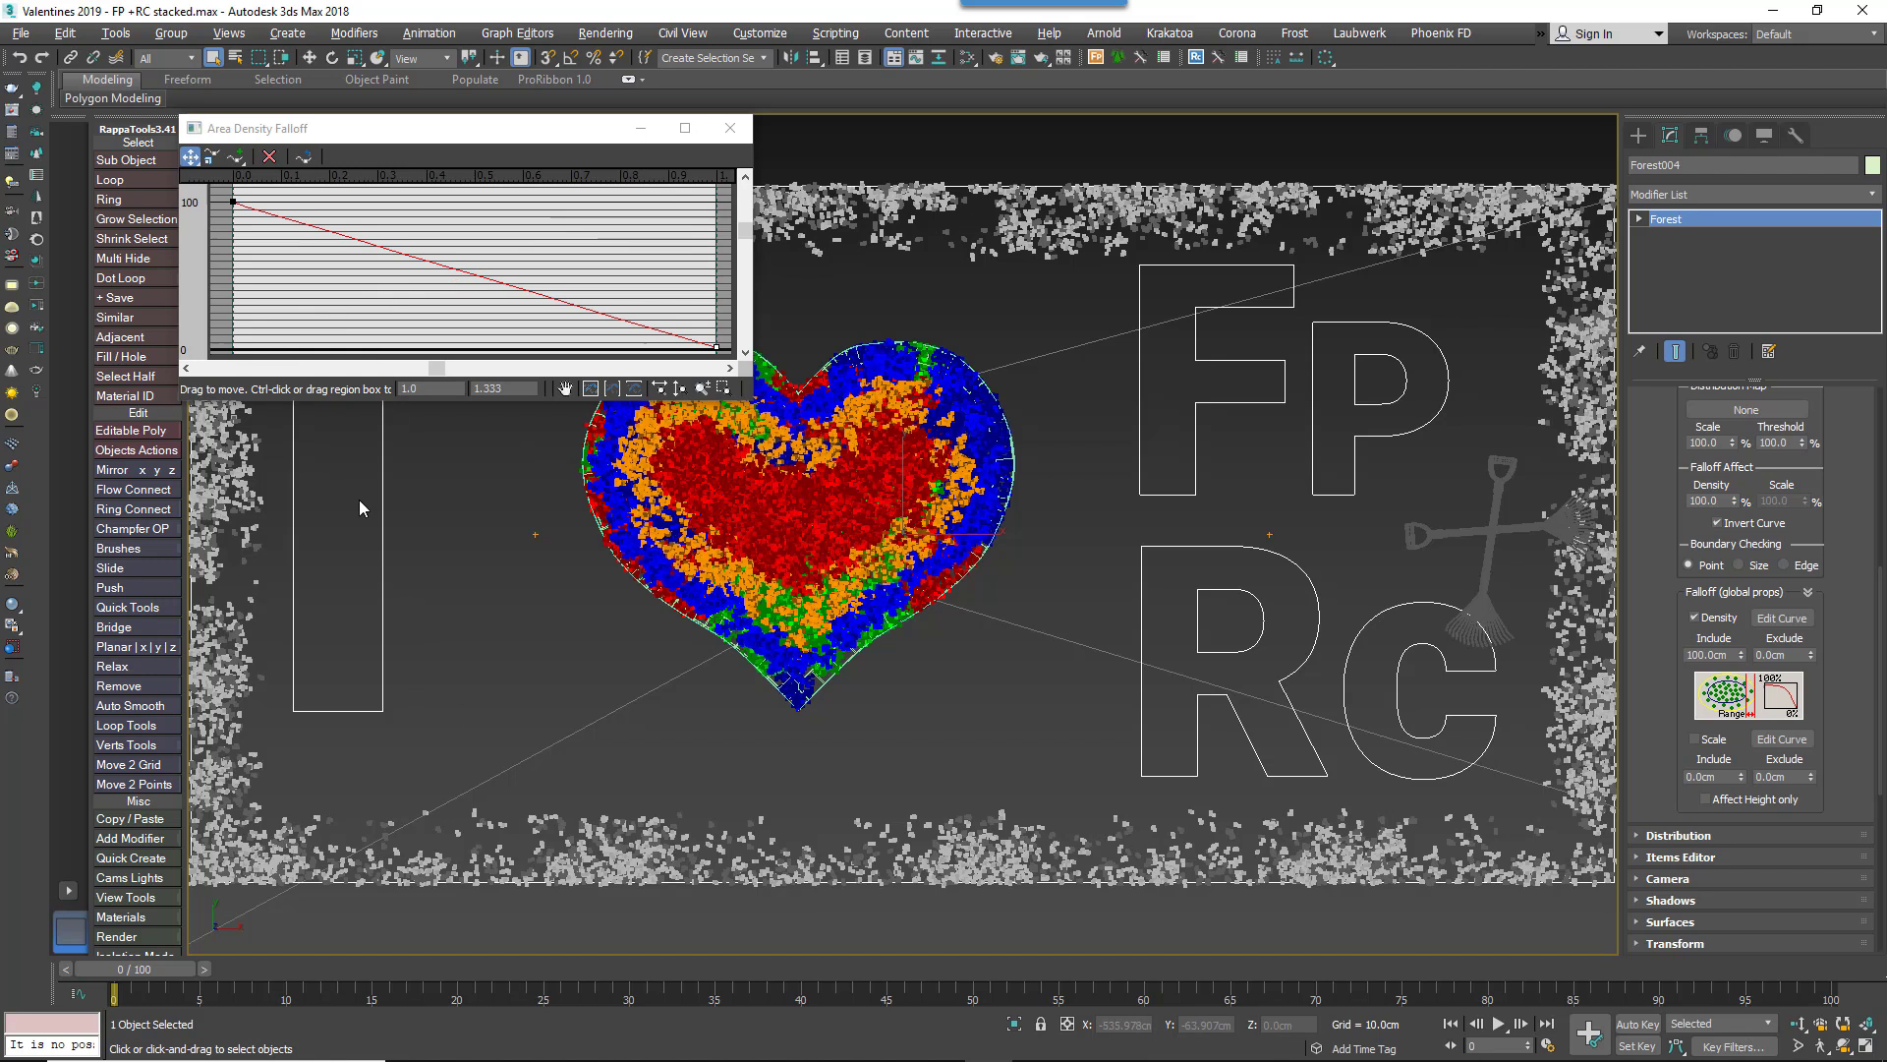
drag(232, 204, 232, 206)
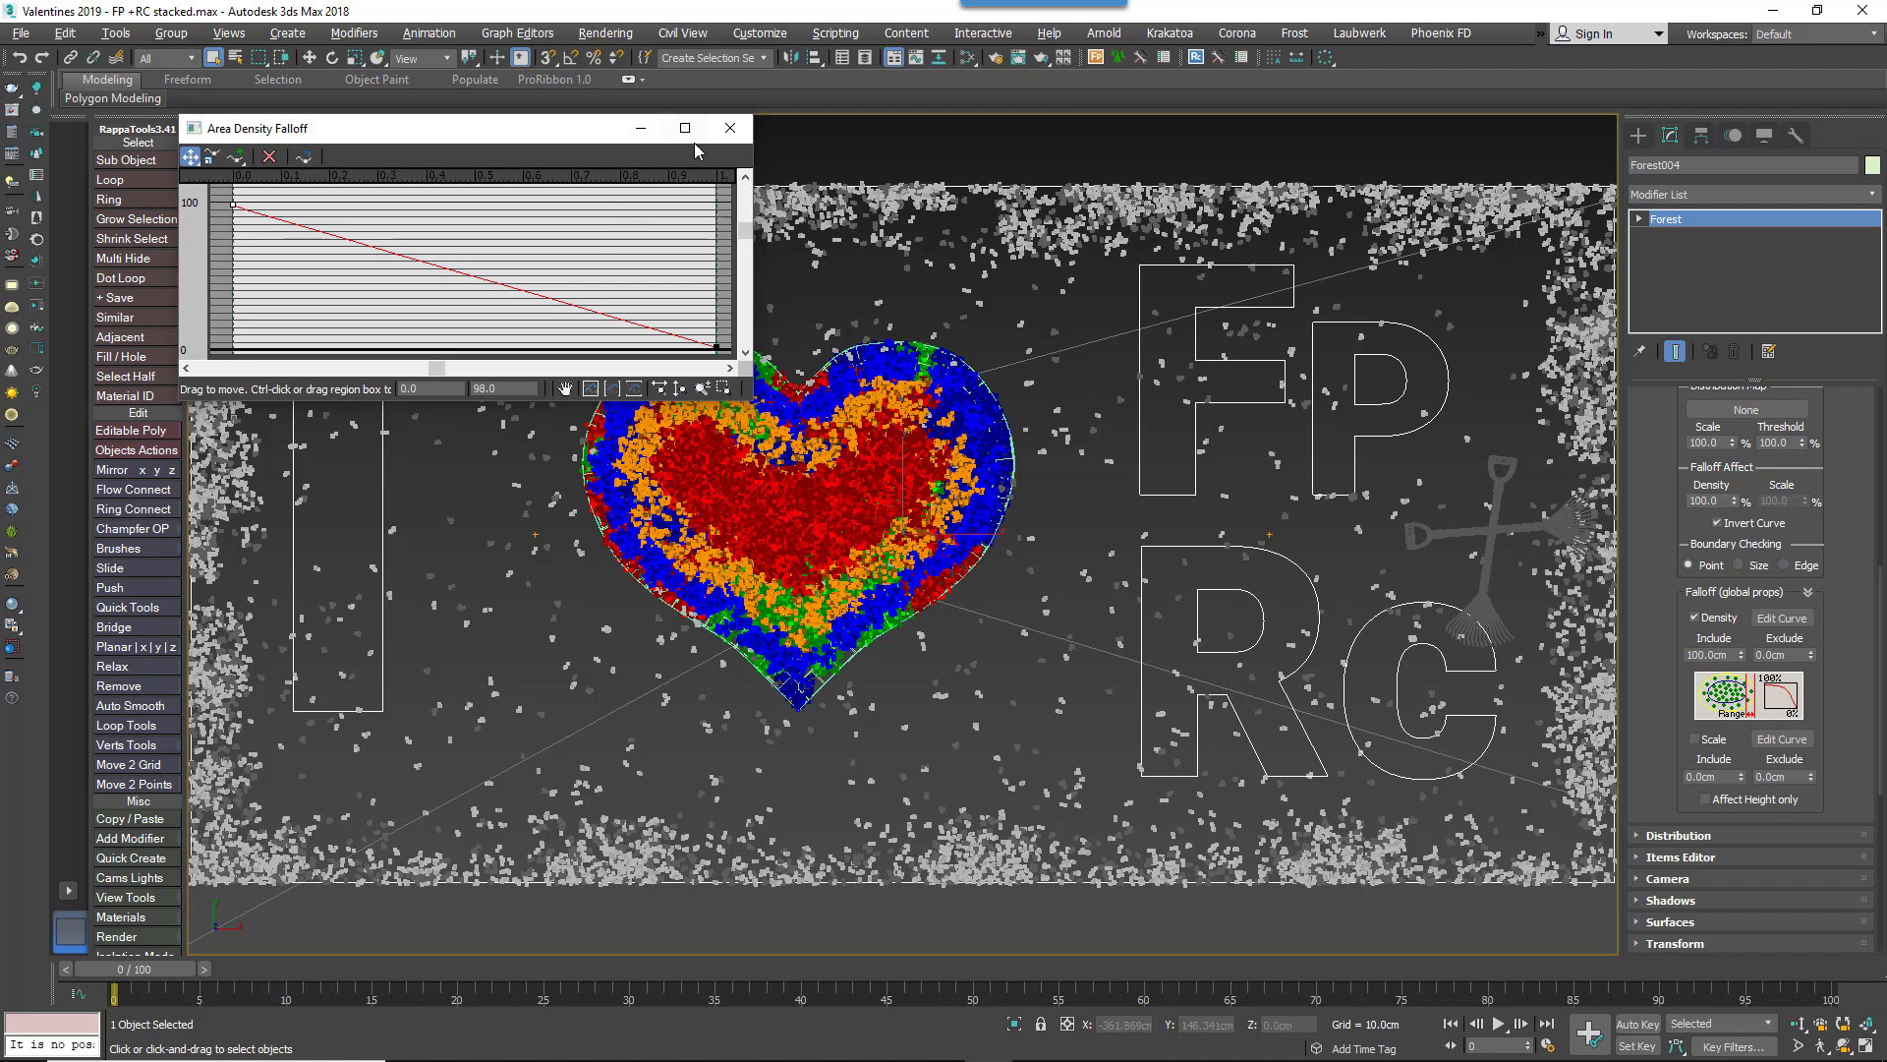
click(727, 128)
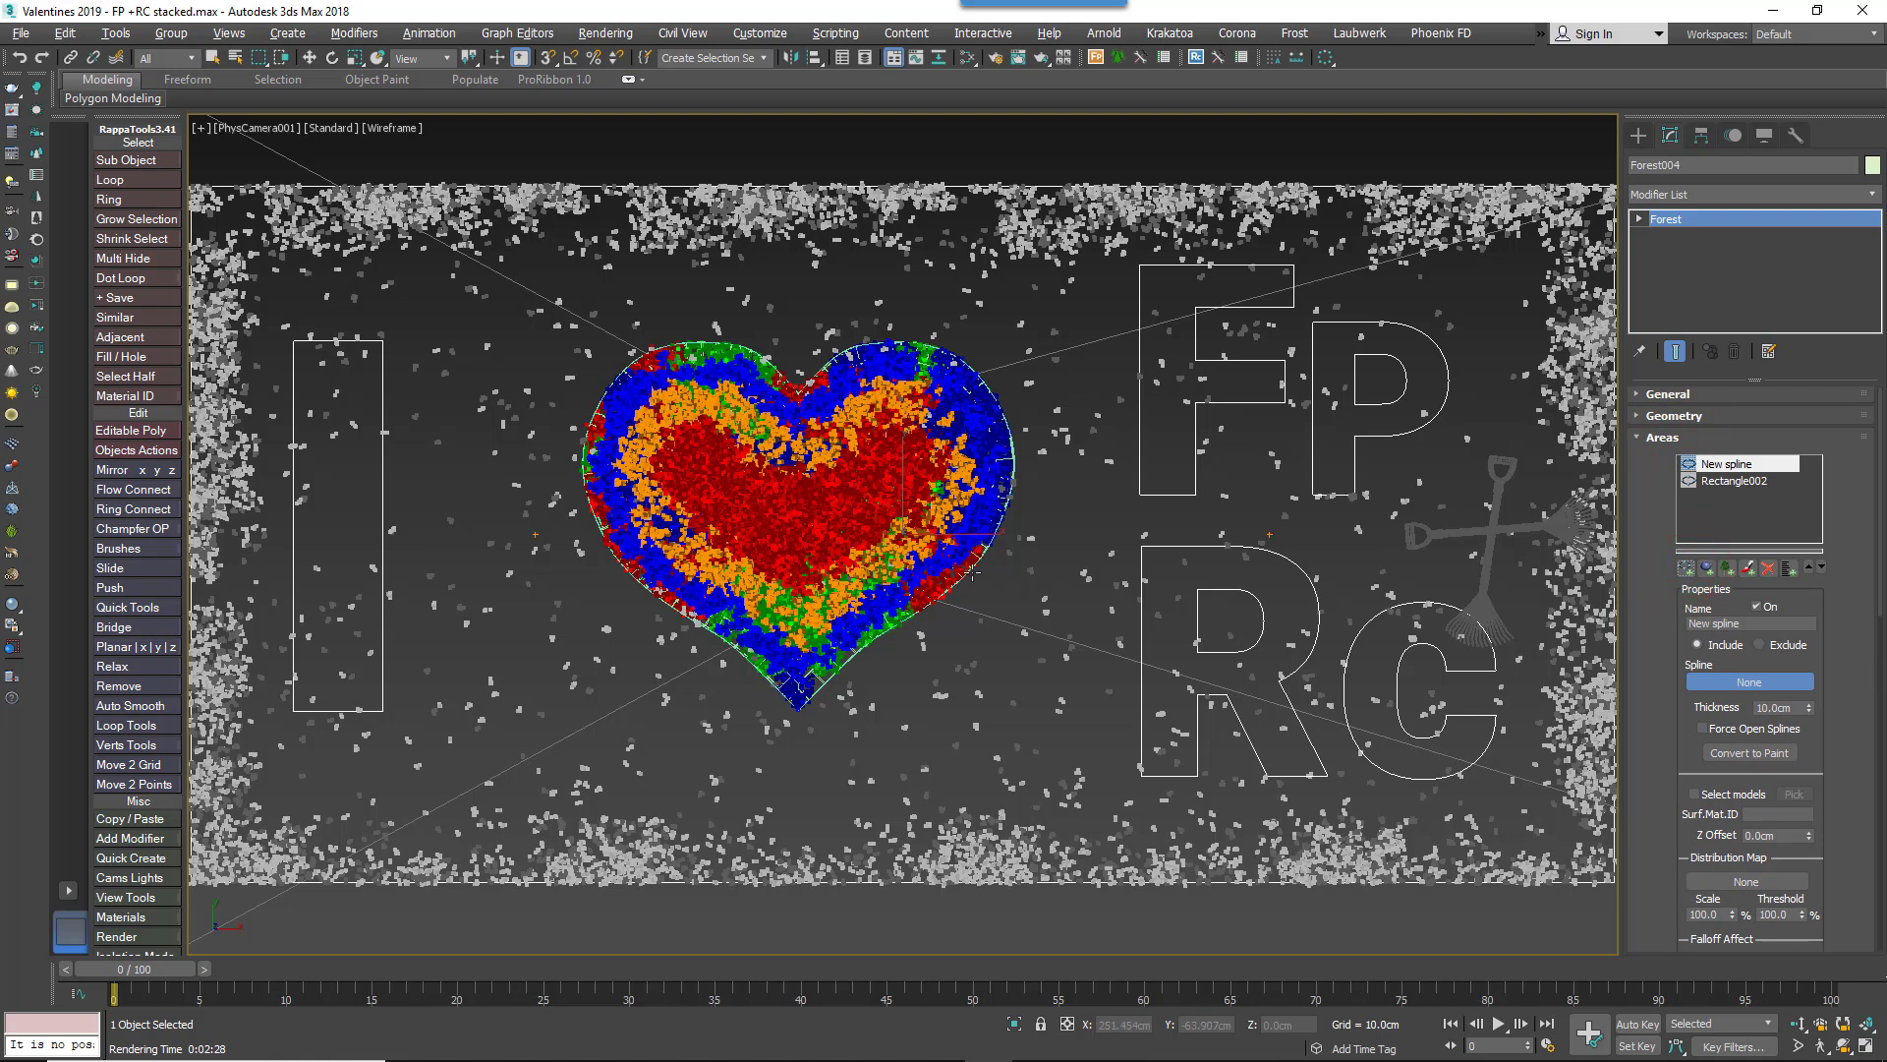
- Add the heart outline Line001 as an area and set it to Exclude leaves
click(1791, 645)
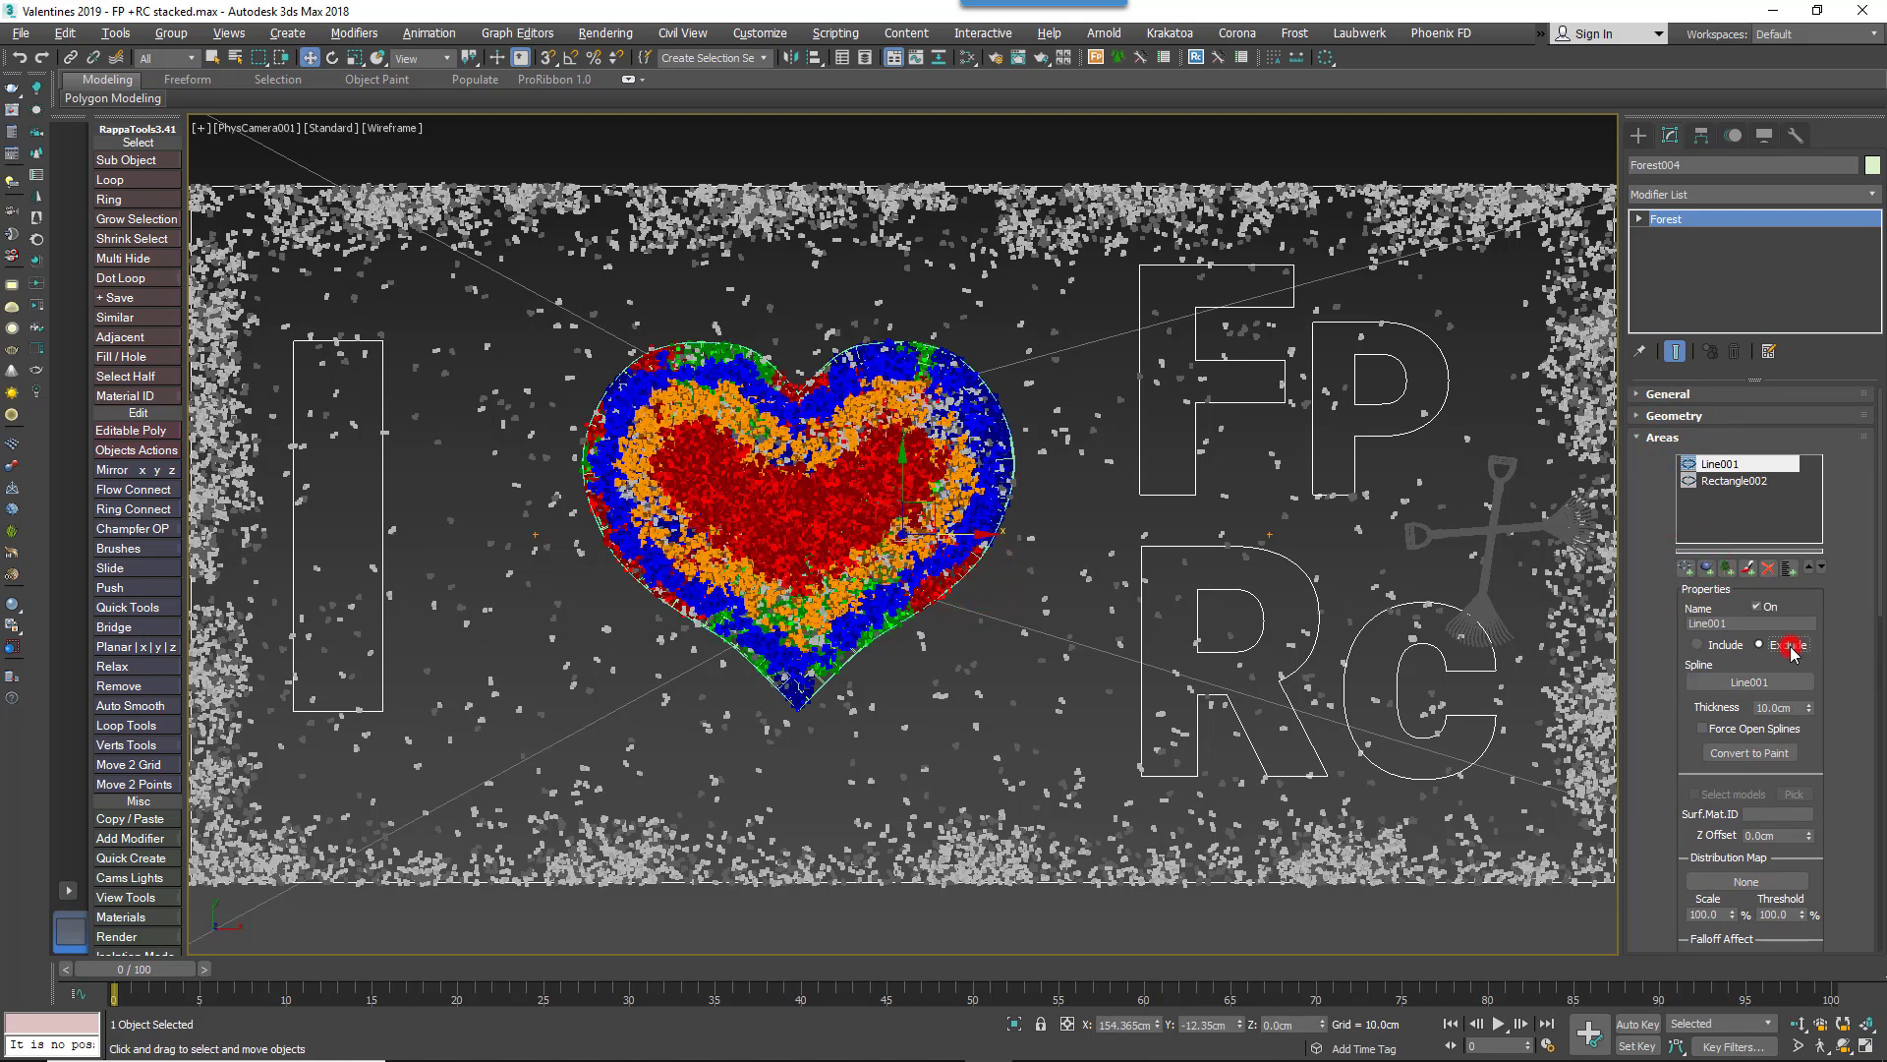
click(1757, 645)
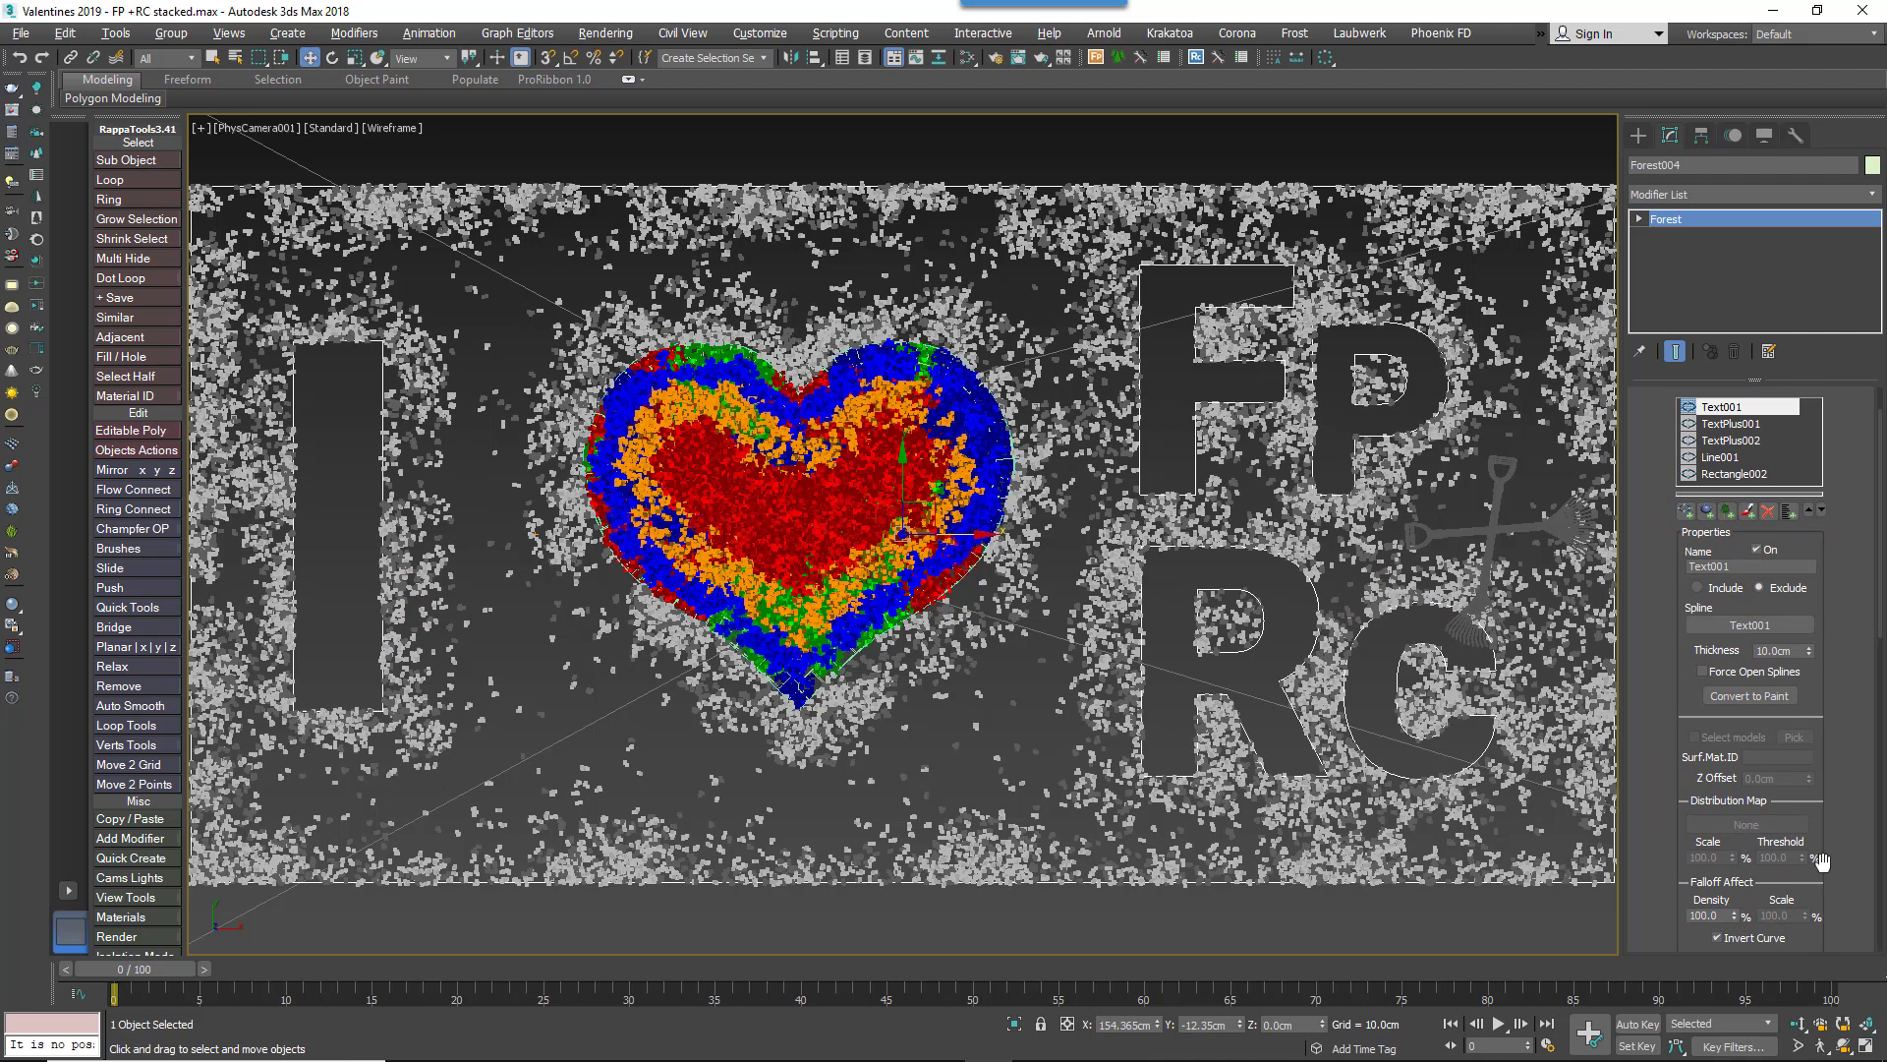
- Lower Text001's falloff density to about 70, then move to TextPlus001's settings
click(1734, 915)
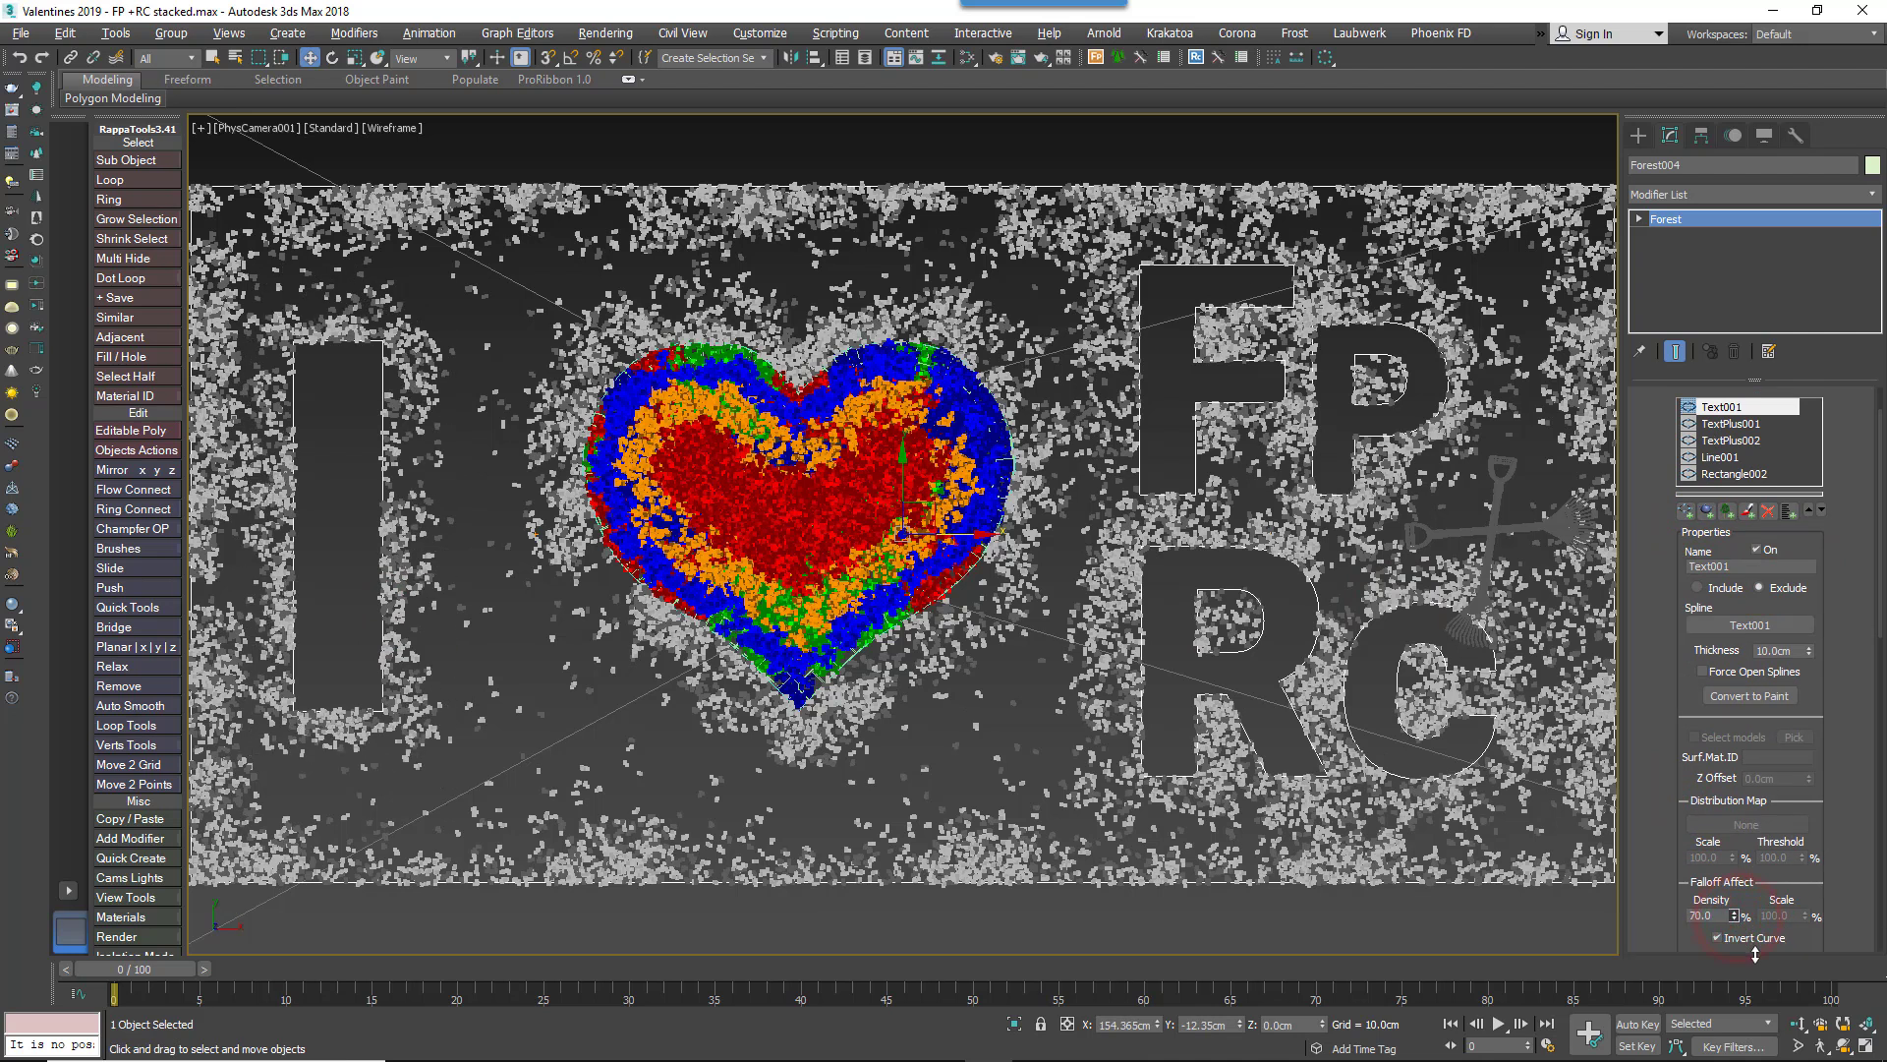
click(1734, 423)
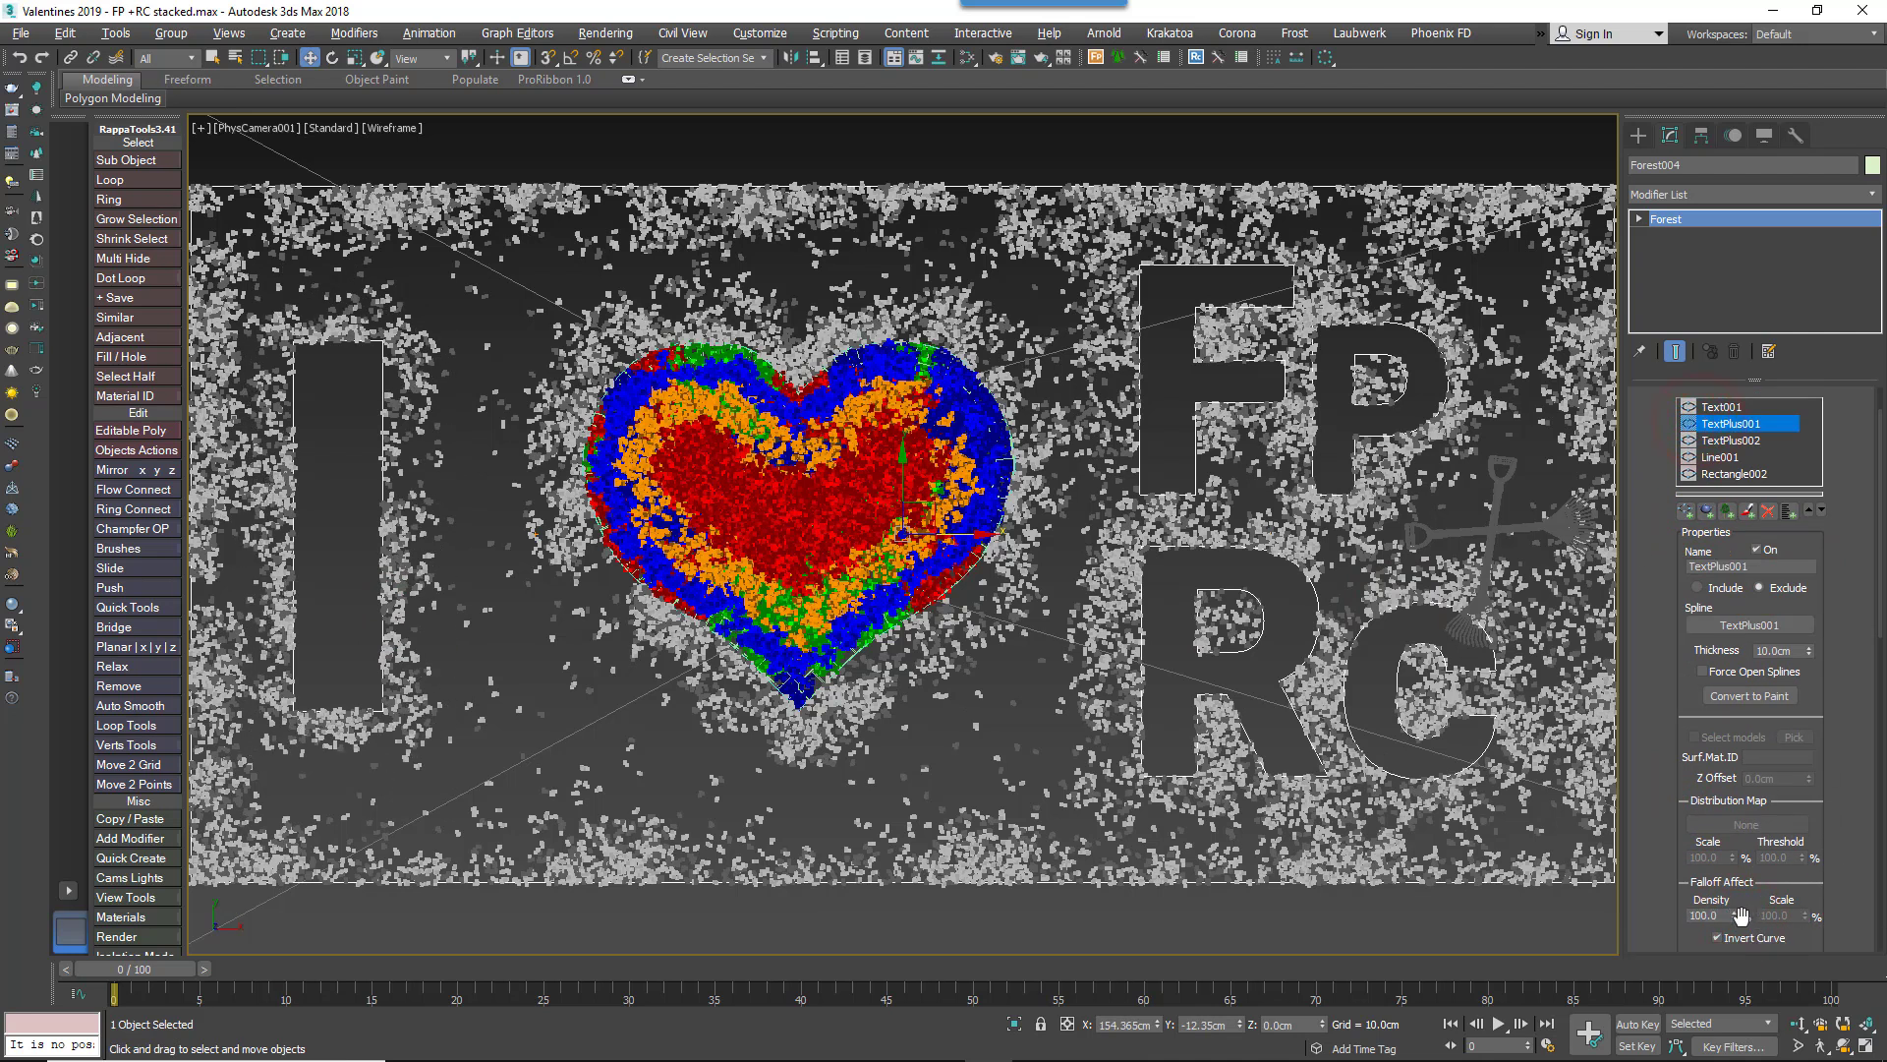
scroll(down, 3)
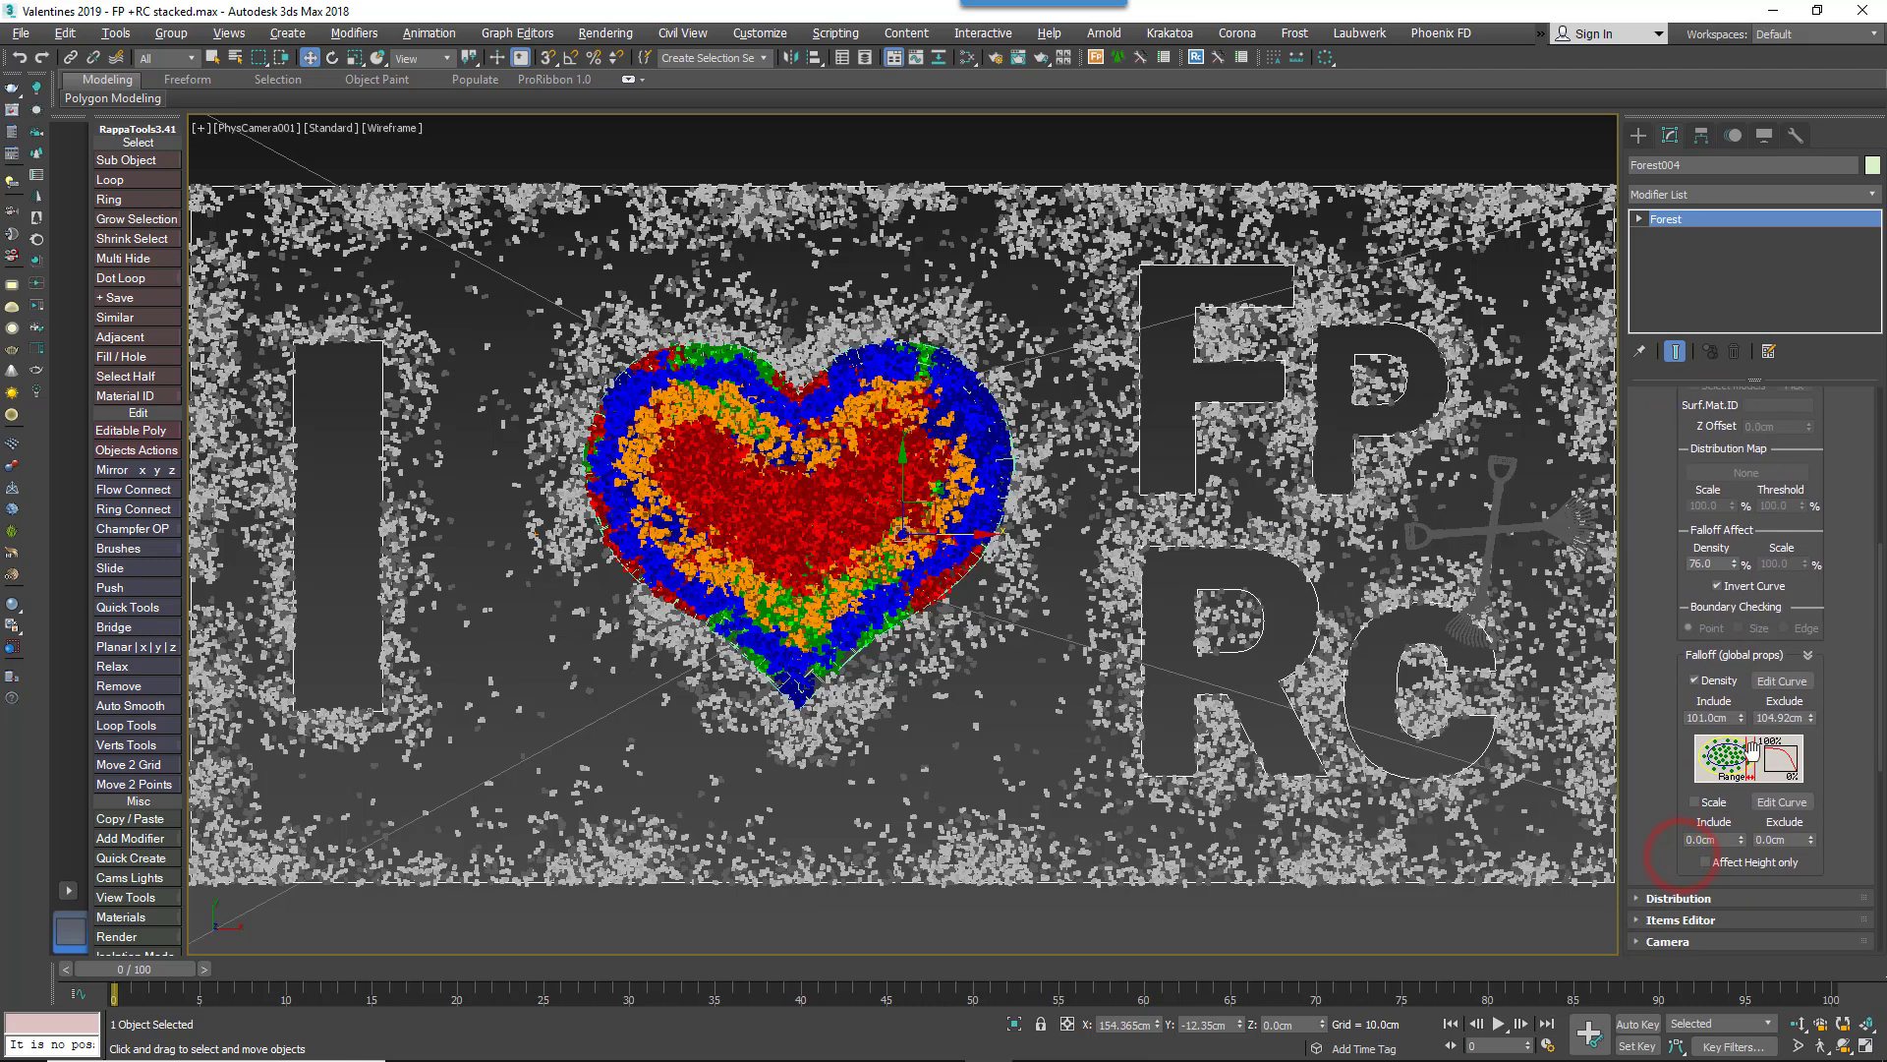
mouse_move(1824, 851)
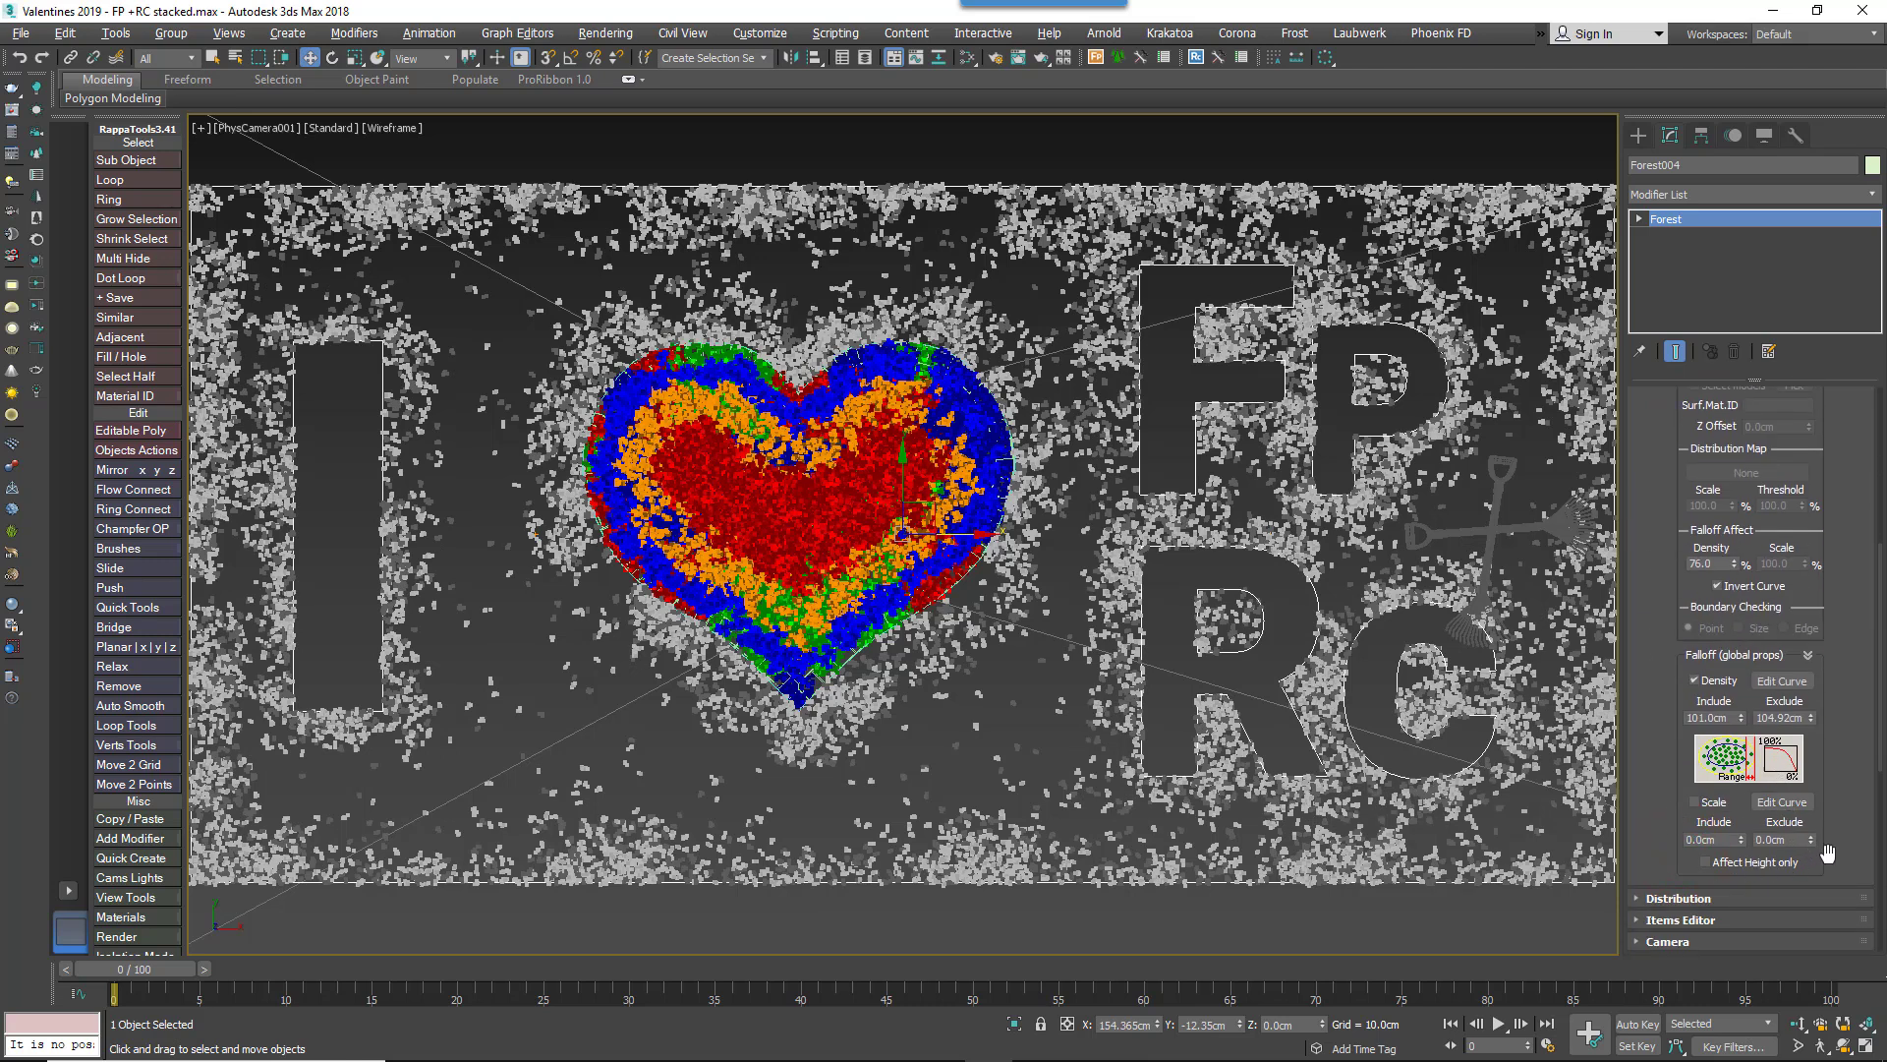